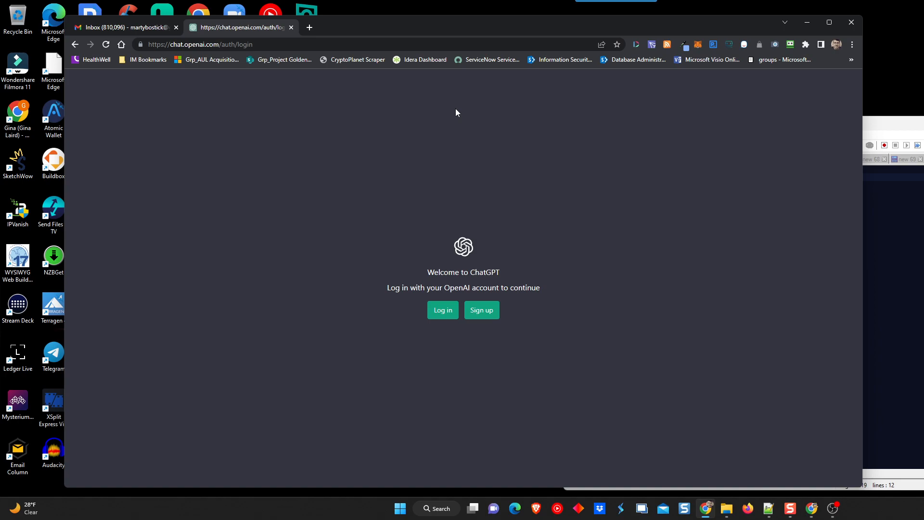
pyautogui.moveTo(444, 100)
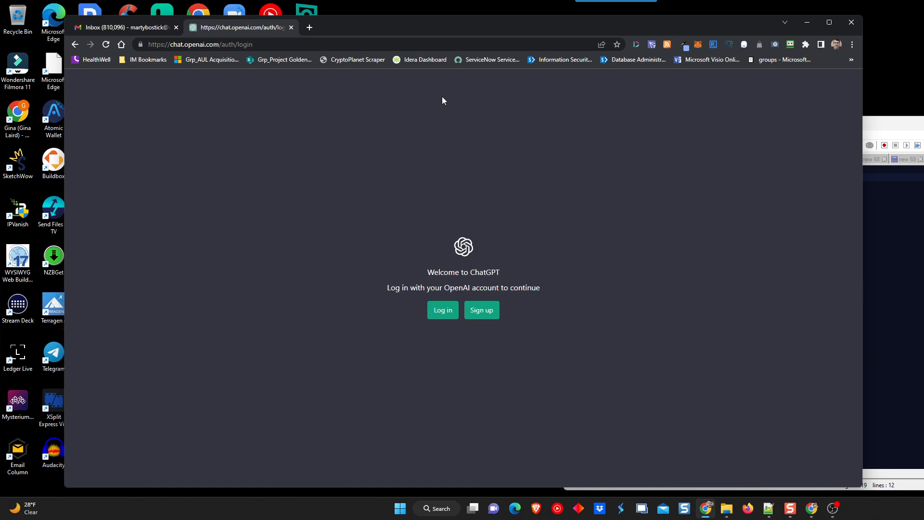
pyautogui.moveTo(503, 115)
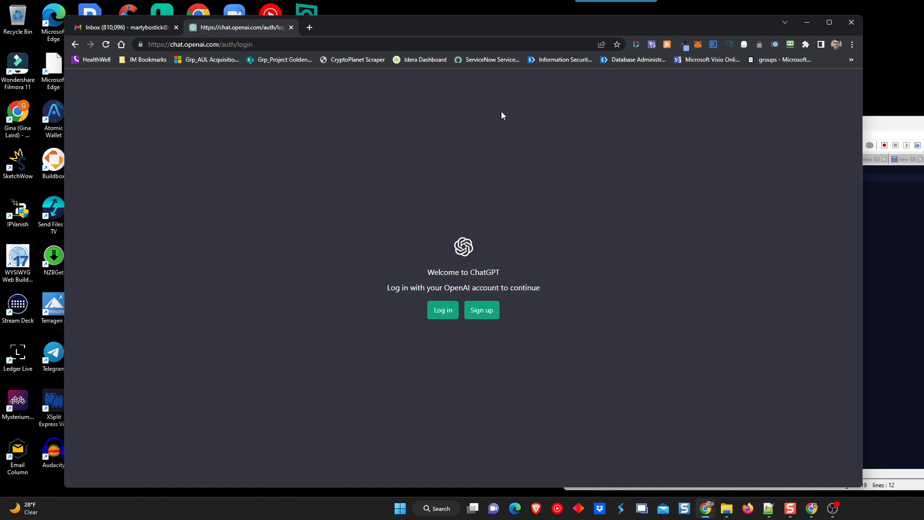
pyautogui.moveTo(469, 180)
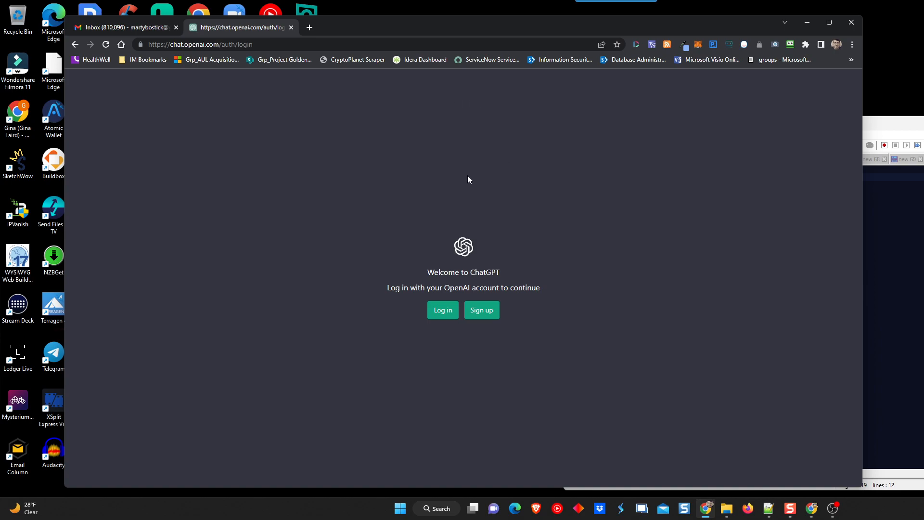
pyautogui.moveTo(476, 313)
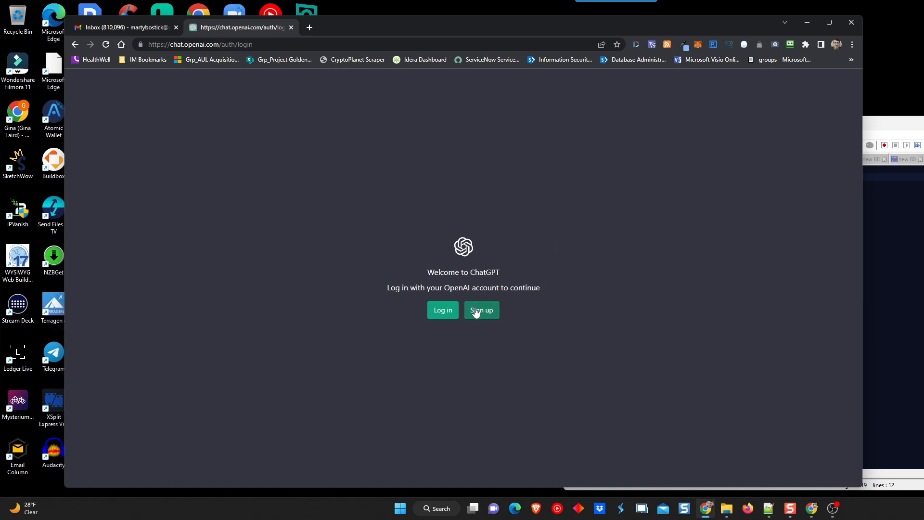
pyautogui.moveTo(455, 300)
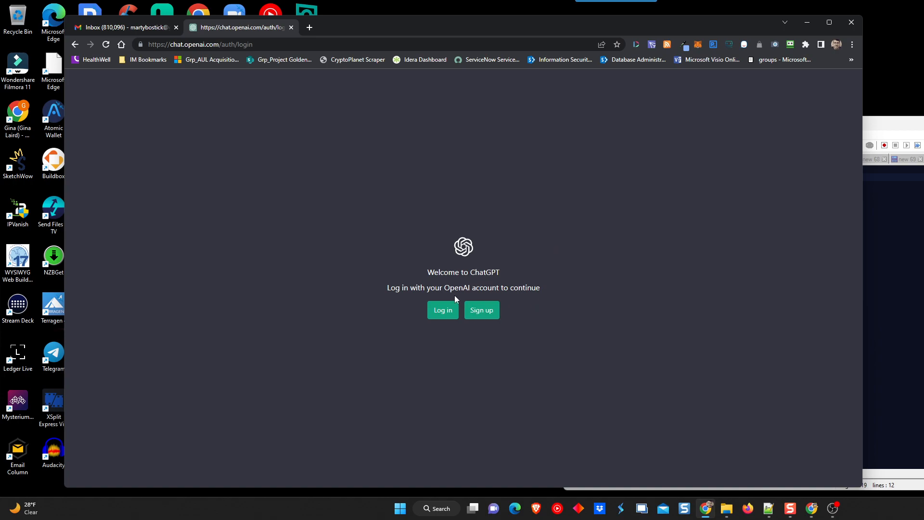
# Log in to ChatGPT with Continue with Google, choosing the Google account
pyautogui.click(442, 310)
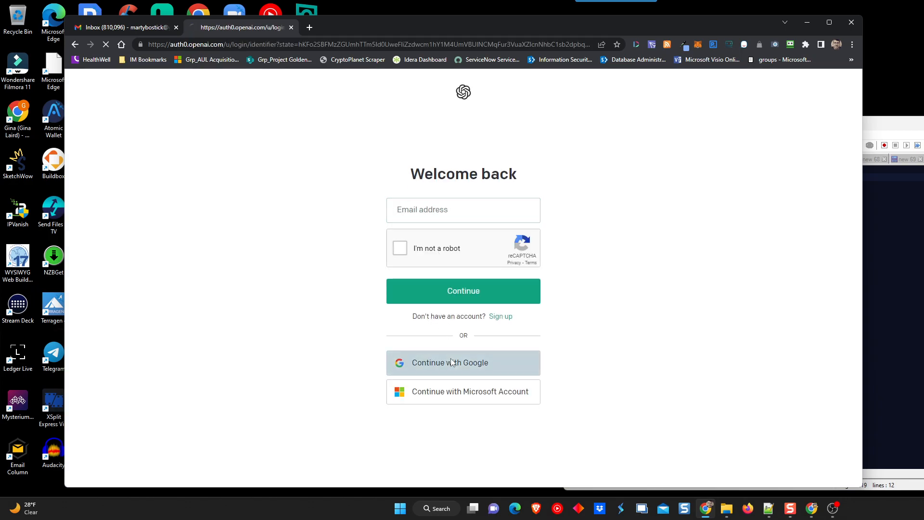
pyautogui.click(463, 363)
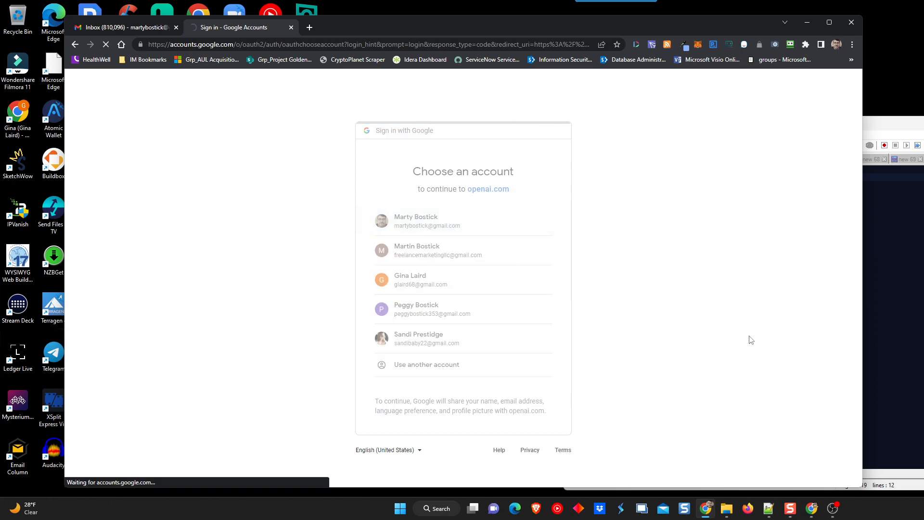
pyautogui.click(426, 221)
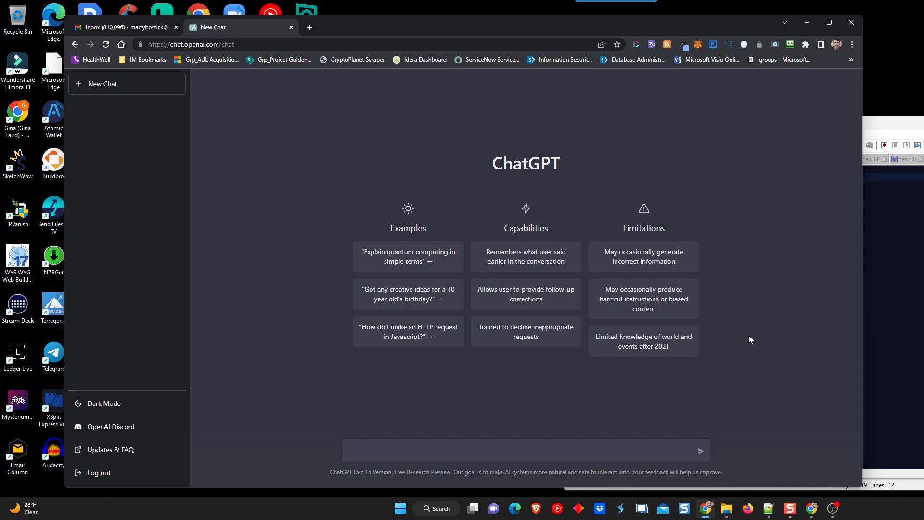
pyautogui.moveTo(699, 292)
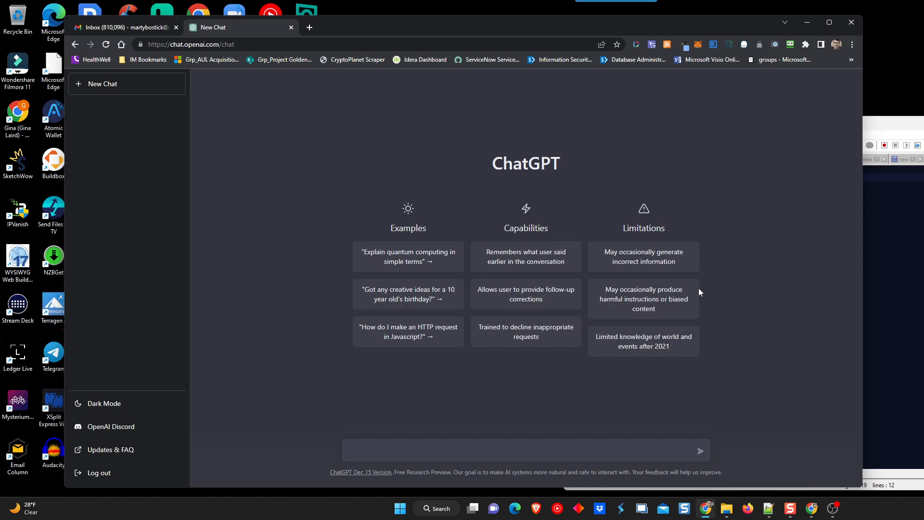
pyautogui.moveTo(717, 277)
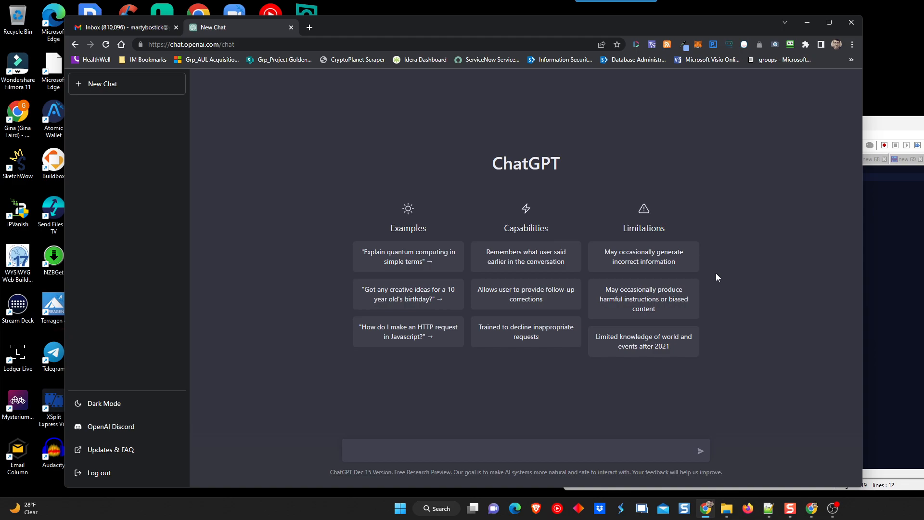
pyautogui.moveTo(714, 278)
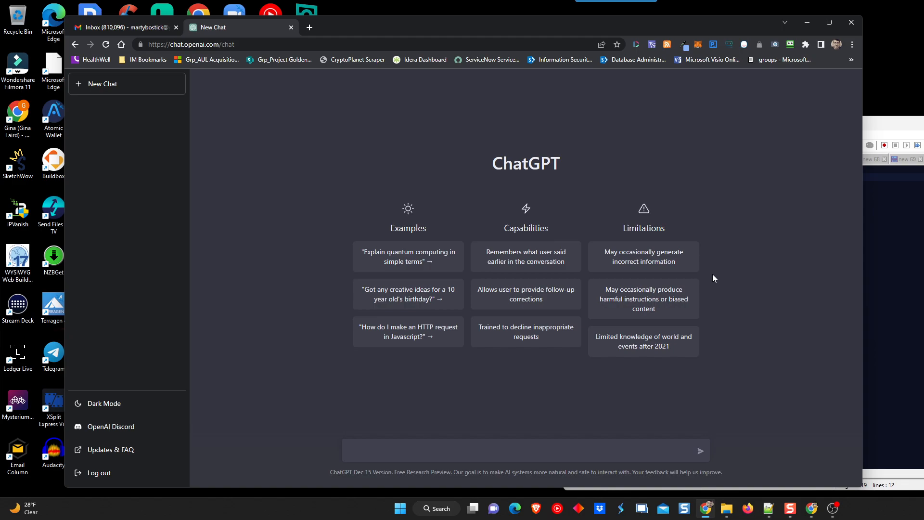
pyautogui.moveTo(508, 235)
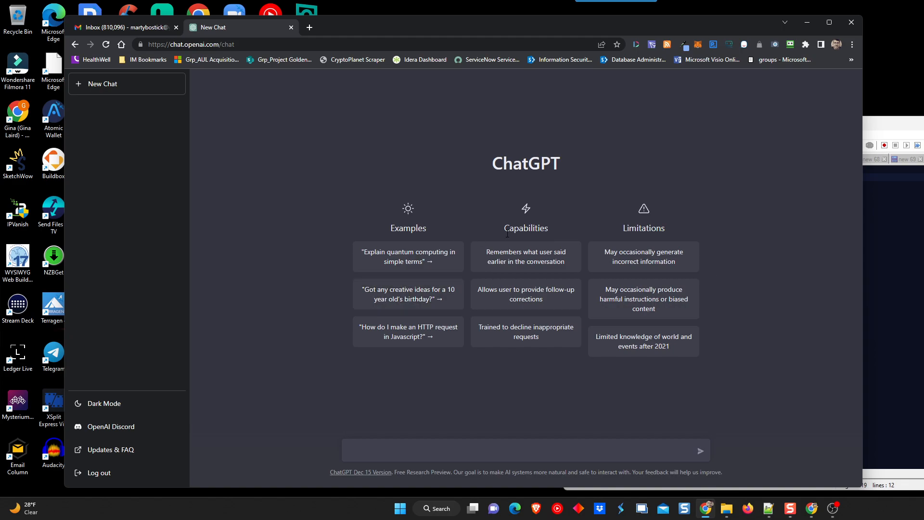
pyautogui.moveTo(557, 214)
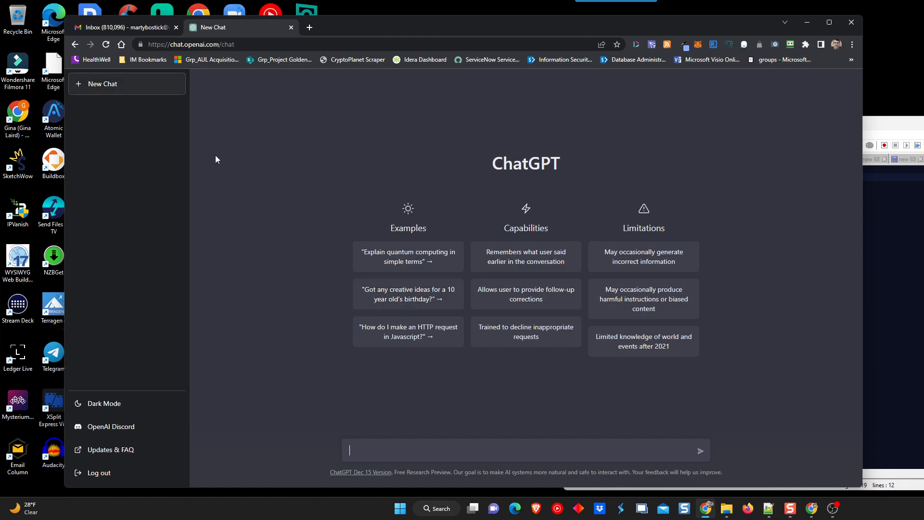
pyautogui.moveTo(583, 423)
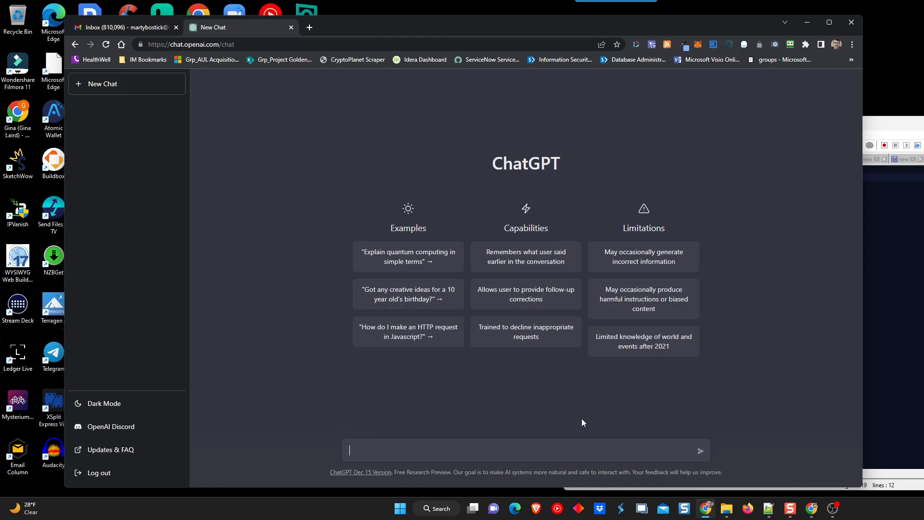
pyautogui.moveTo(612, 409)
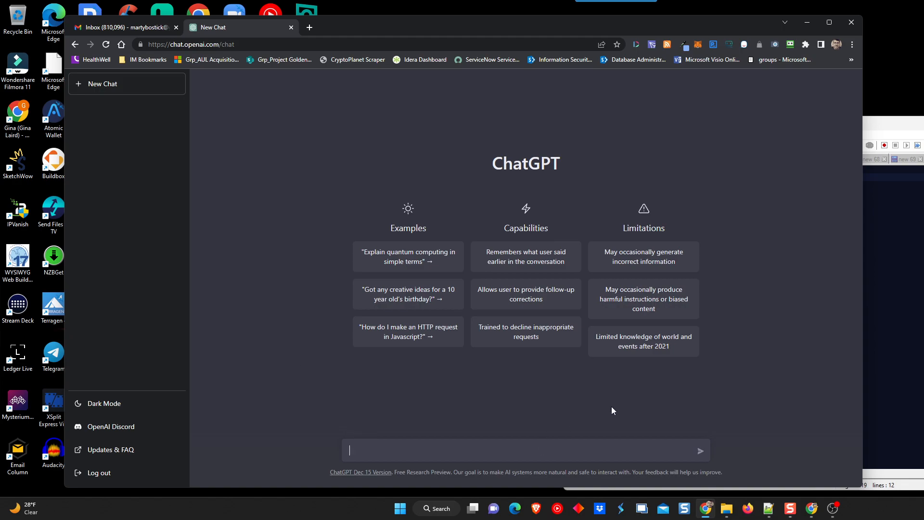
# Send 'write me 5 cold email subject lines with a contrarian viewpoint' to ChatGPT
pyautogui.write('write me')
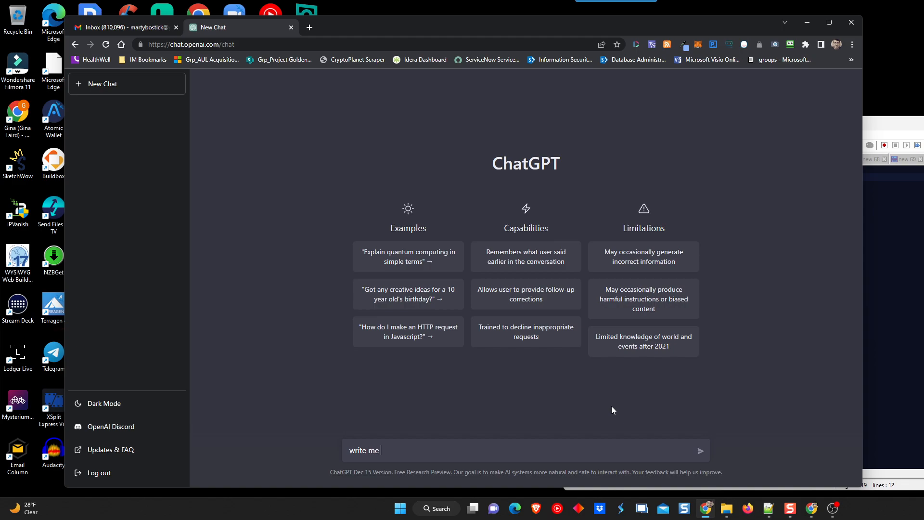
pyautogui.write('5 cold email compelling s')
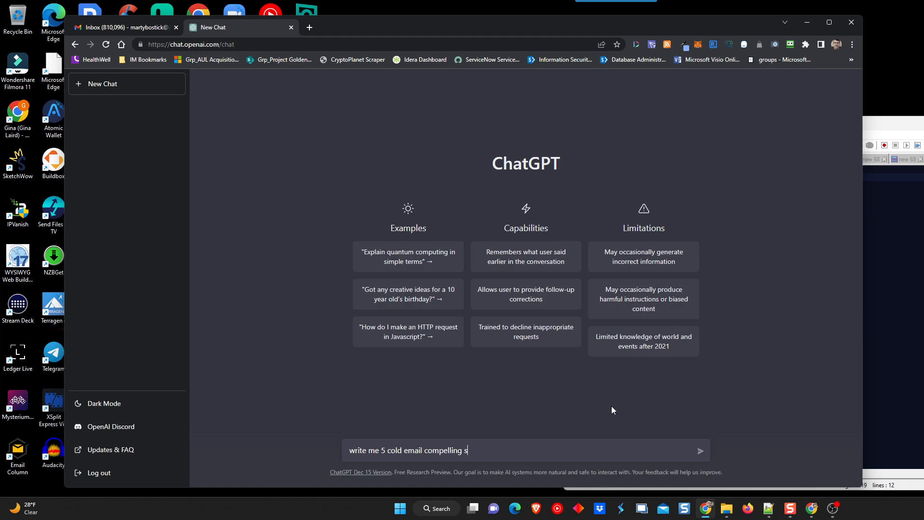
pyautogui.write('ubject lines')
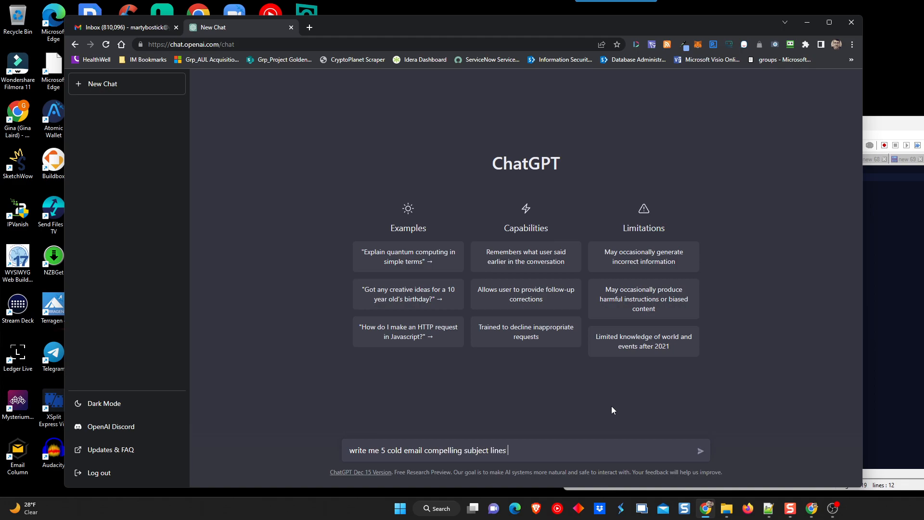
pyautogui.write('with a contra')
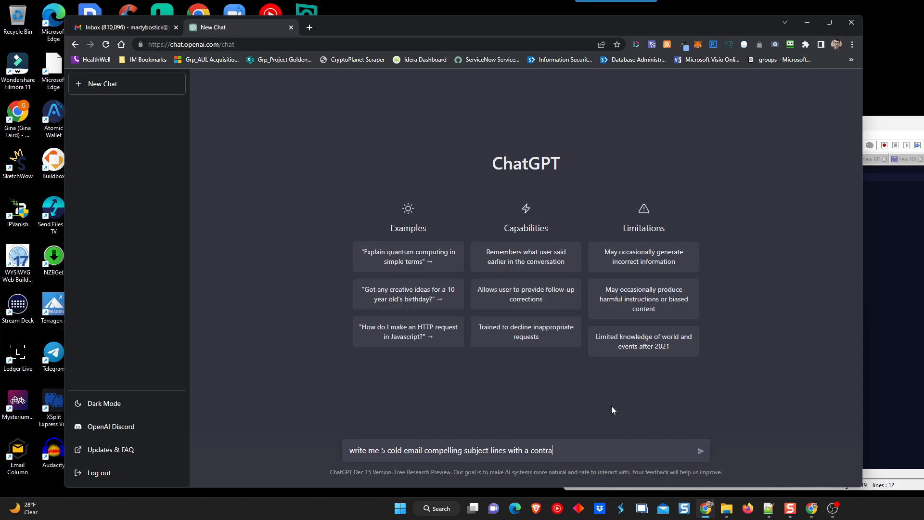
pyautogui.write('rian')
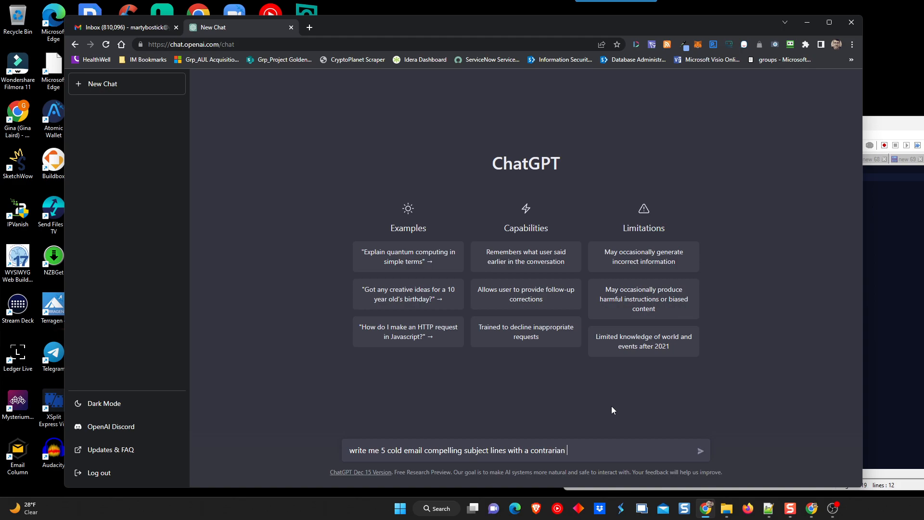
pyautogui.write('viewpoint')
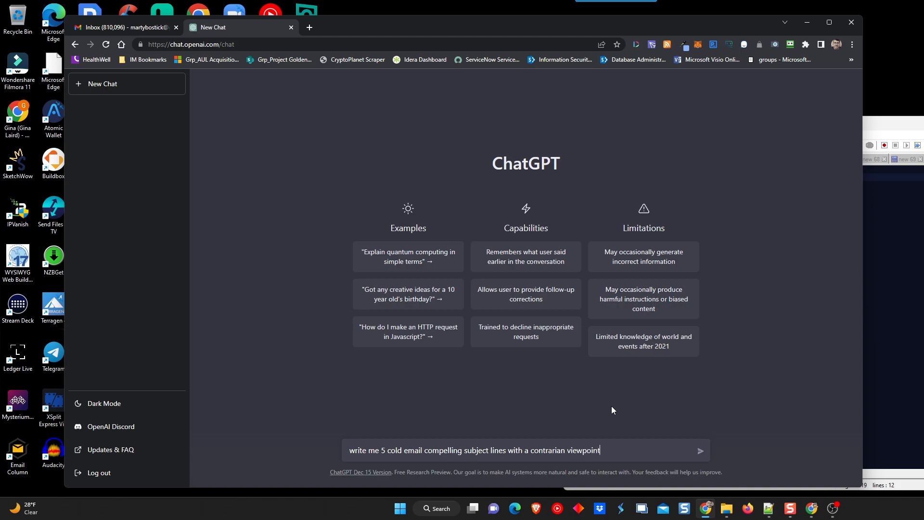
pyautogui.click(701, 450)
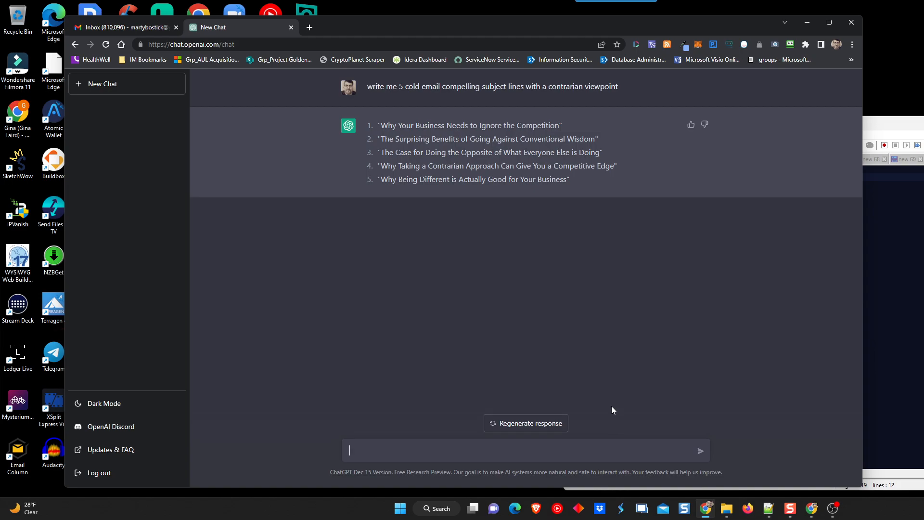
pyautogui.moveTo(599, 382)
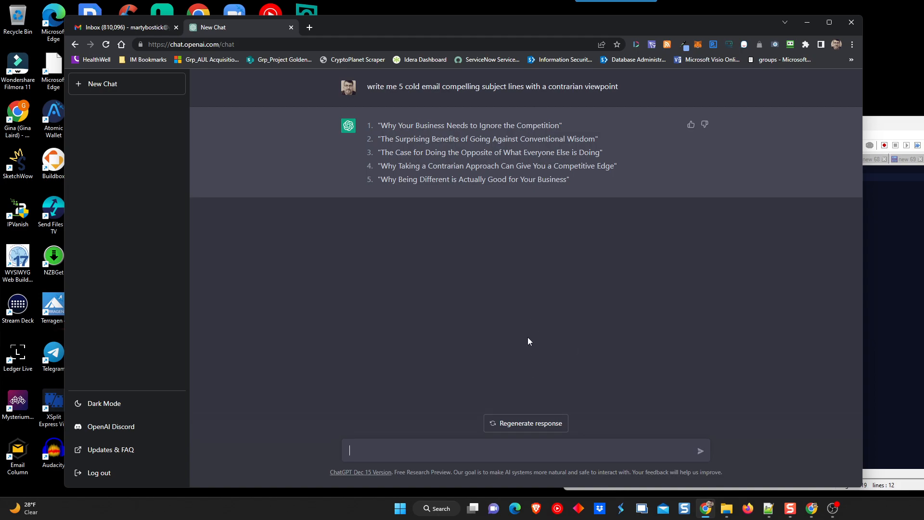
pyautogui.moveTo(533, 310)
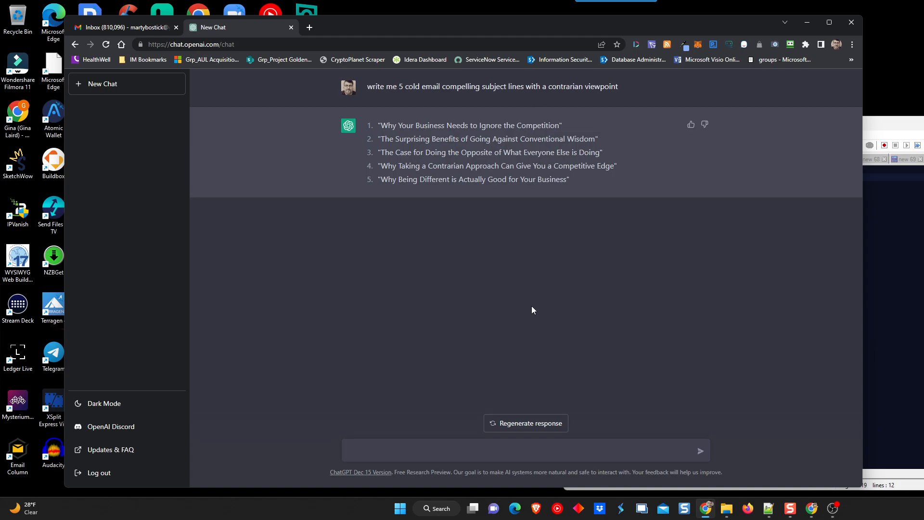
pyautogui.moveTo(503, 304)
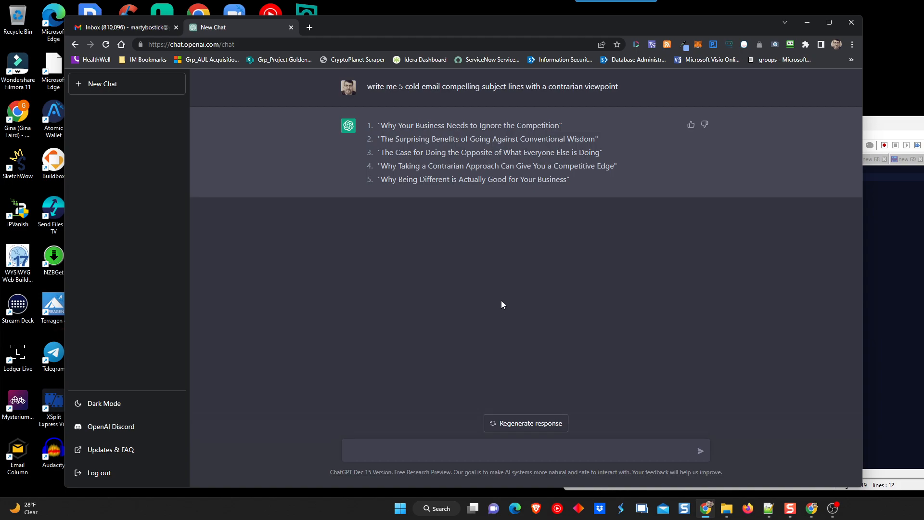
# Click the ChatGPT message box to begin a follow-up message
pyautogui.click(442, 449)
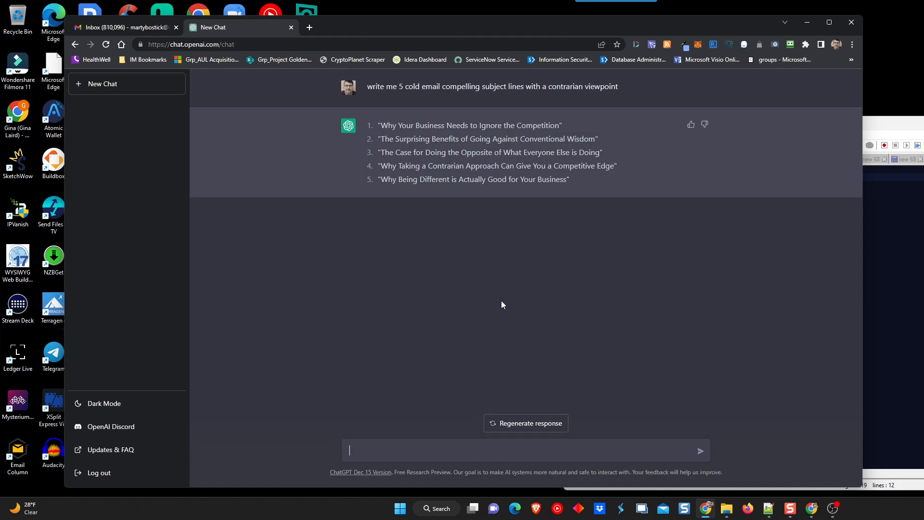
# Type a prompt for an email using #1 to new members of the VIP system
pyautogui.write('using #1, write a cold')
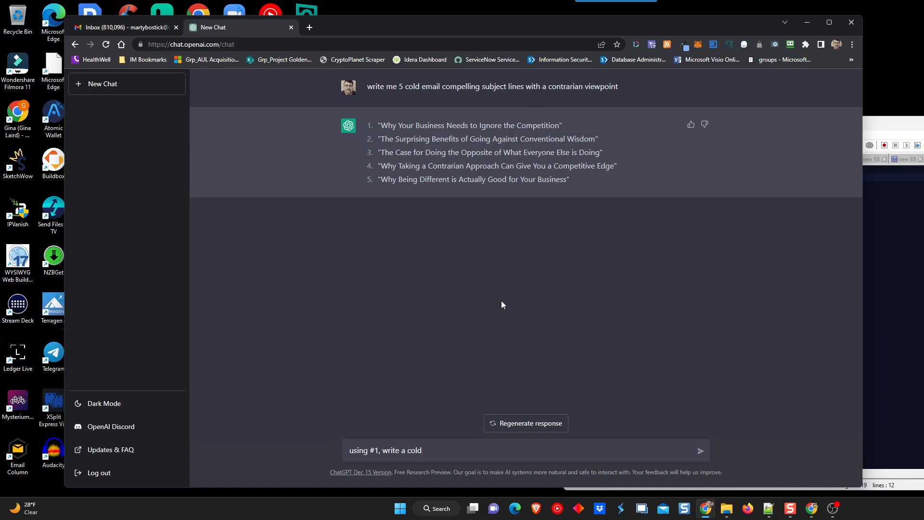
pyautogui.write('email to attract')
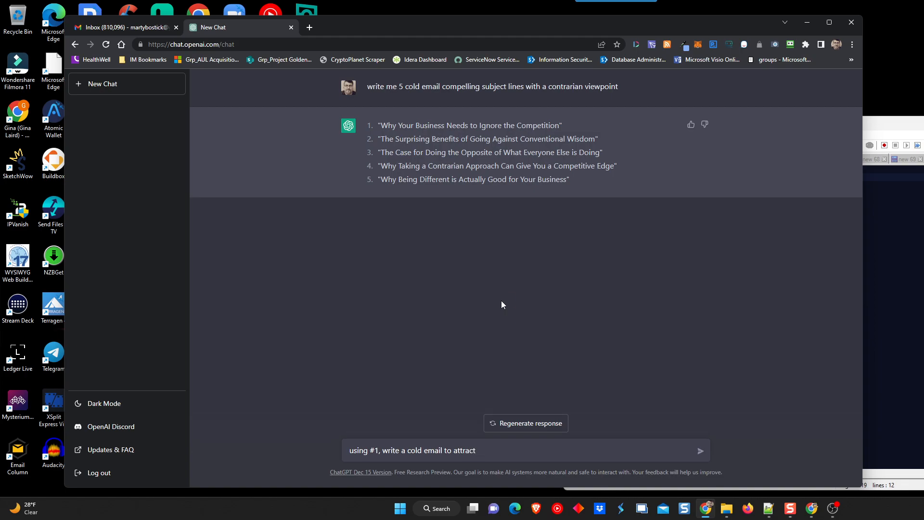
pyautogui.write('new members to')
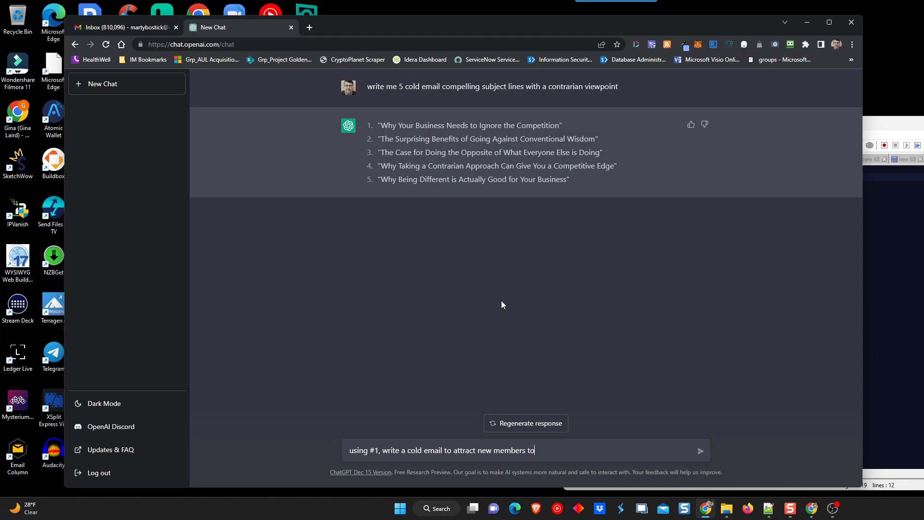
pyautogui.write('the')
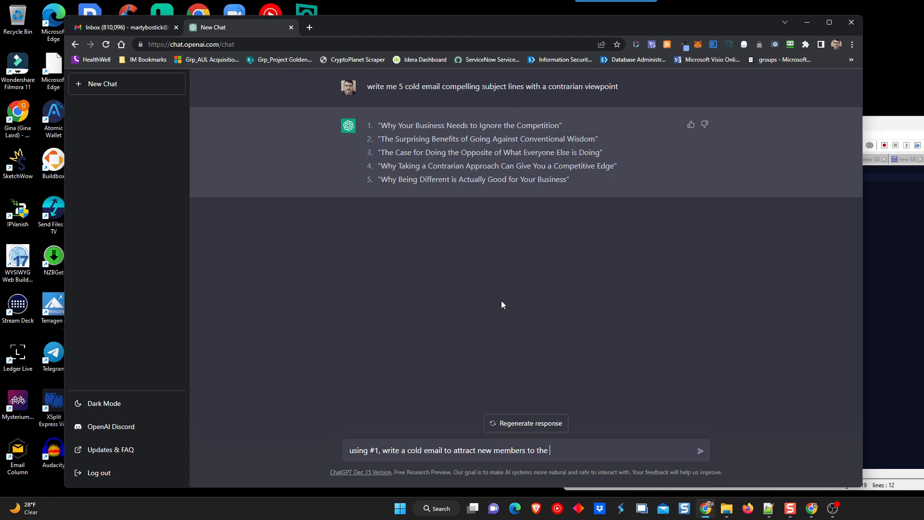
pyautogui.write('VIP')
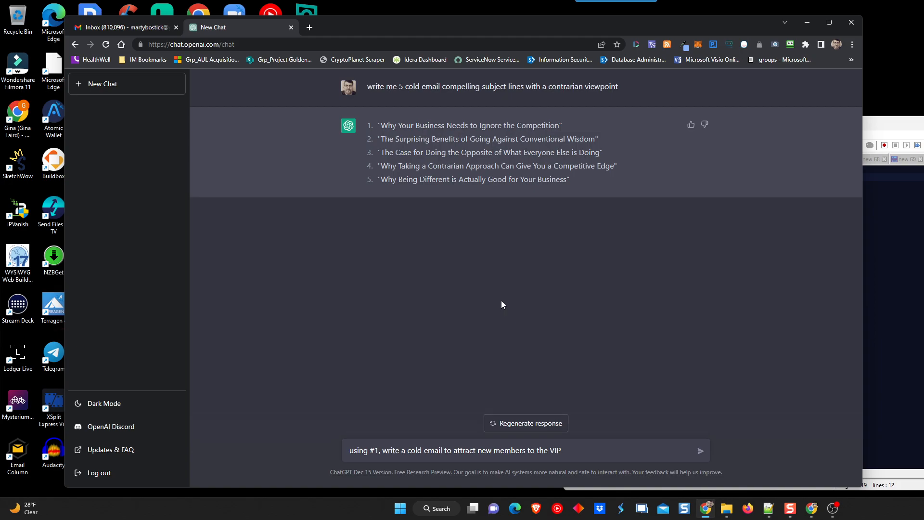
pyautogui.press('Backspace')
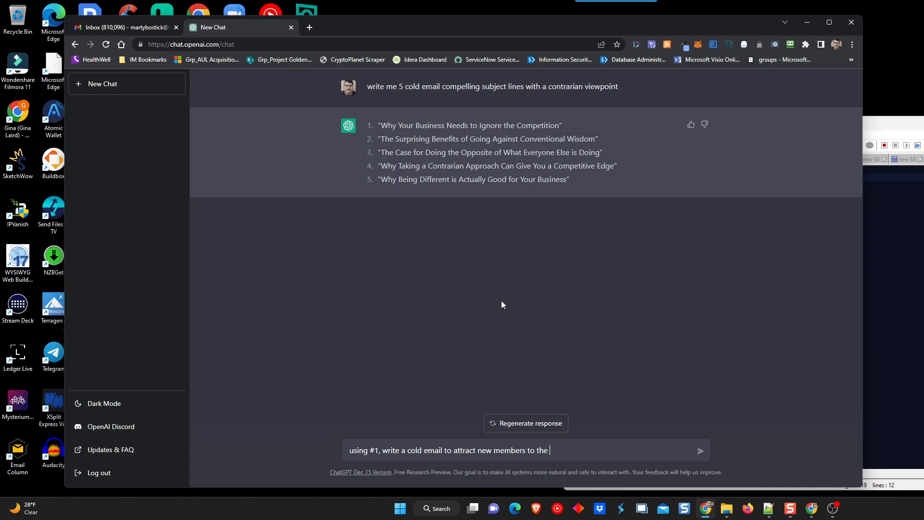
# Retype 'VIP done for you' and add 'and incorporate the following bullets'
pyautogui.write('VIP done for you marketing system')
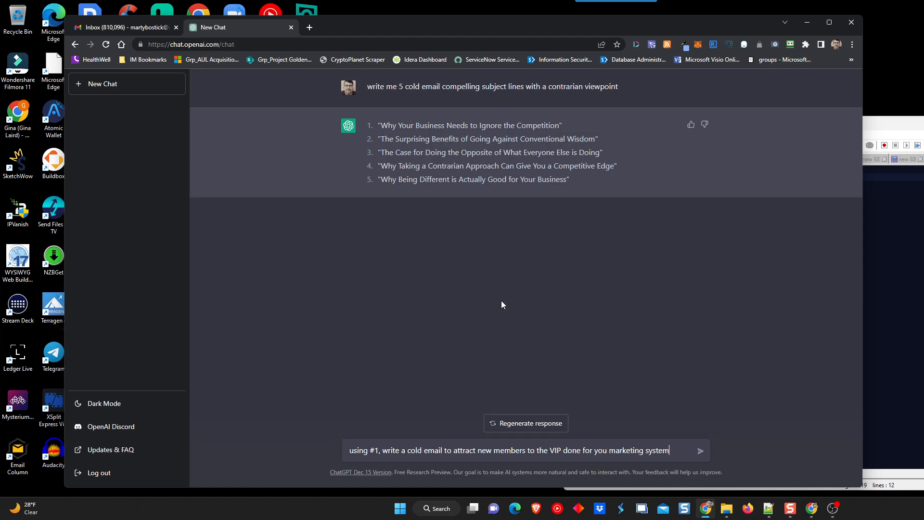
pyautogui.write('and incorpor')
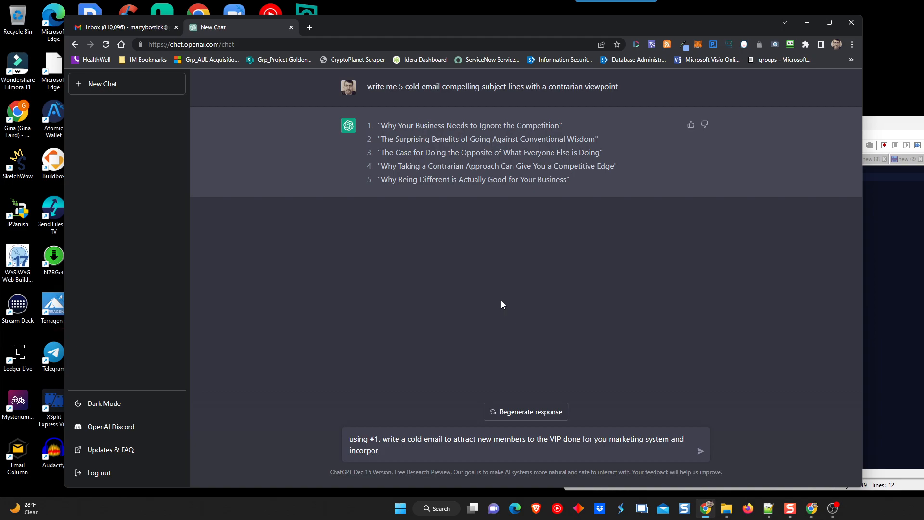
pyautogui.write('ate It')
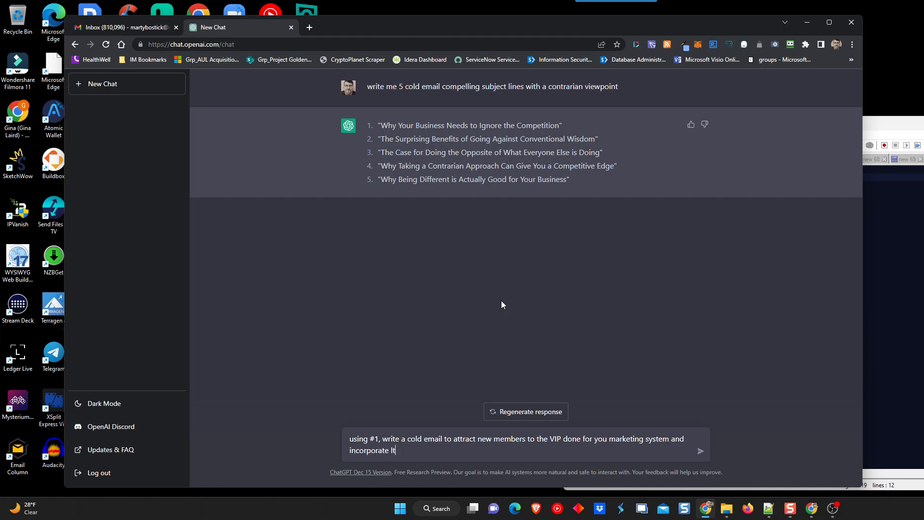
pyautogui.write('he following bullets and features')
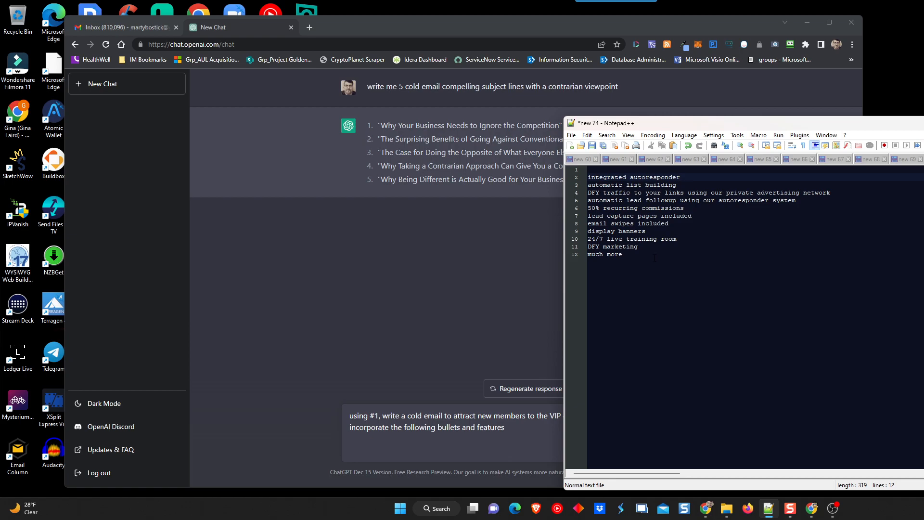
# Select the whole feature list in Notepad++ with Ctrl+A
pyautogui.press('ctrl+a')
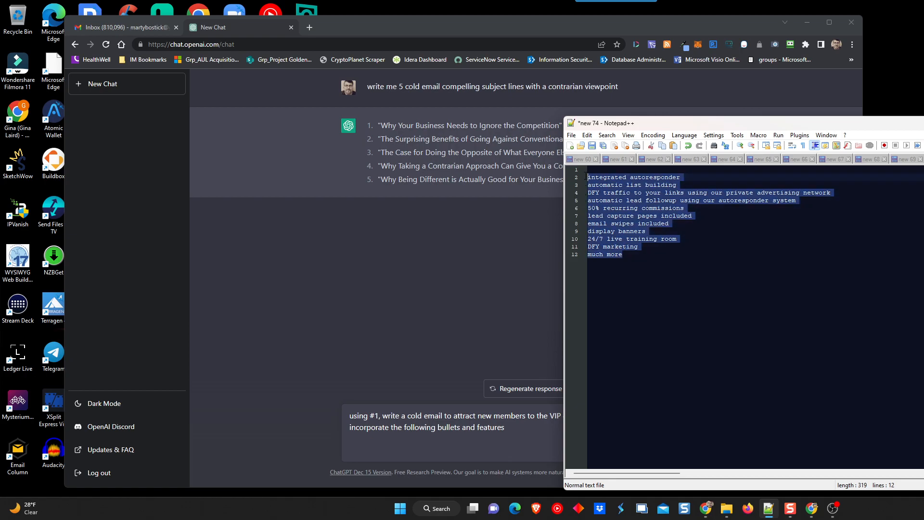
pyautogui.moveTo(791, 234)
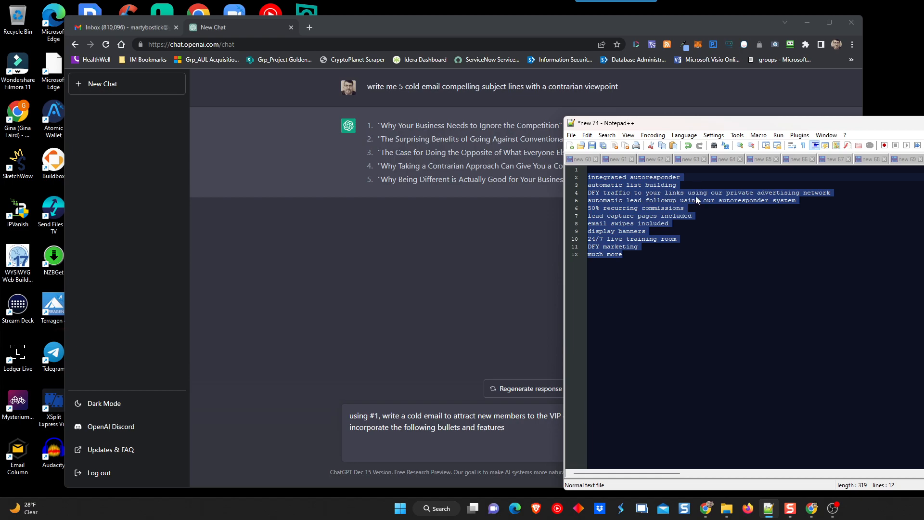
pyautogui.moveTo(607, 242)
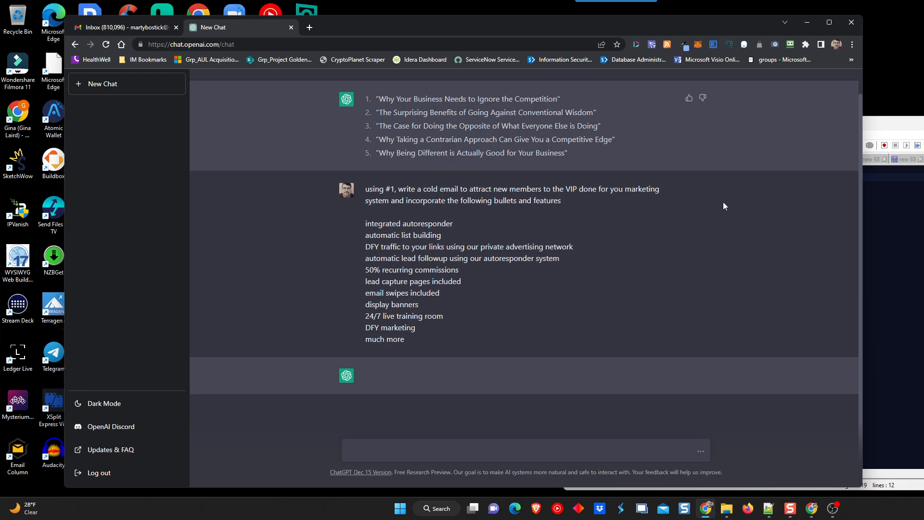
pyautogui.moveTo(736, 222)
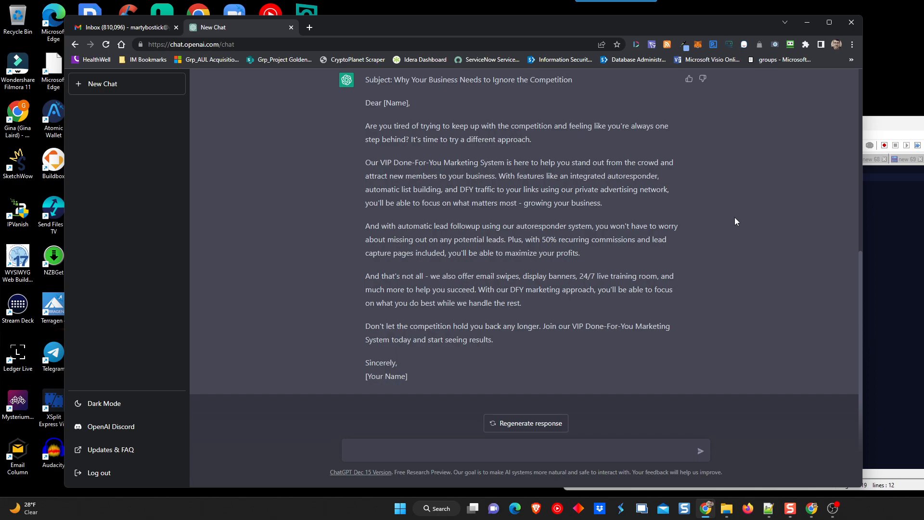
pyautogui.moveTo(685, 185)
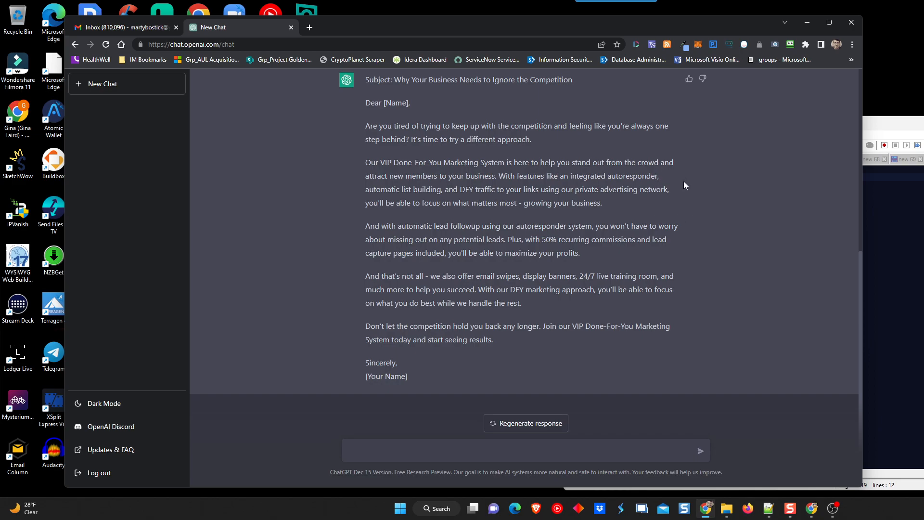
pyautogui.moveTo(729, 230)
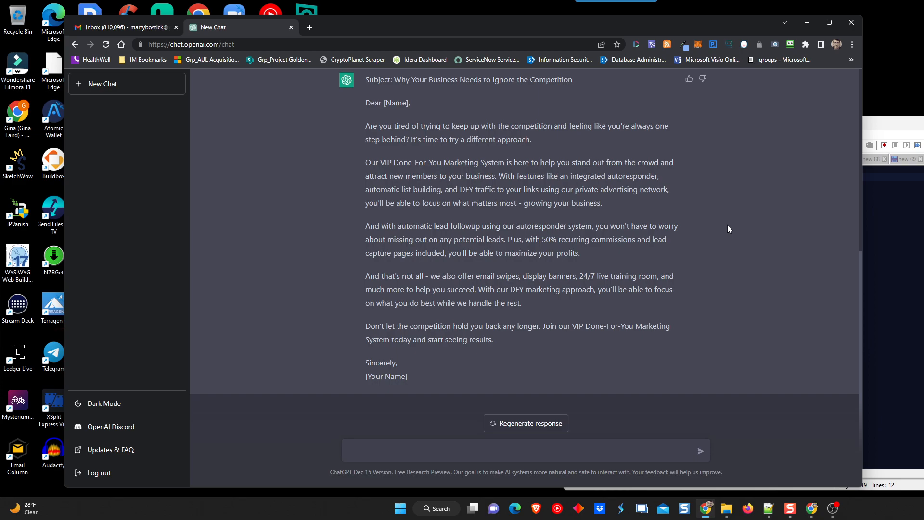
pyautogui.moveTo(758, 258)
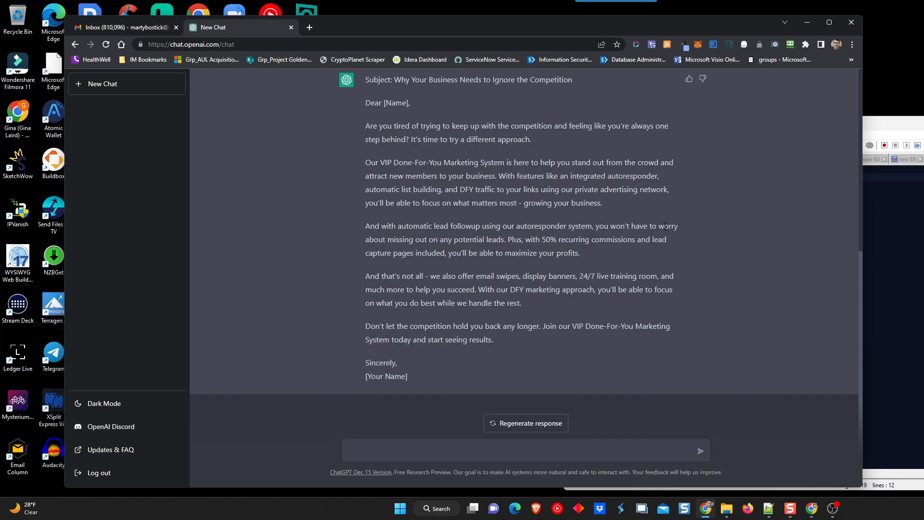
# Select the subject 'Why Your Business Needs to Ignore the Competition' and the email body
pyautogui.scroll(3)
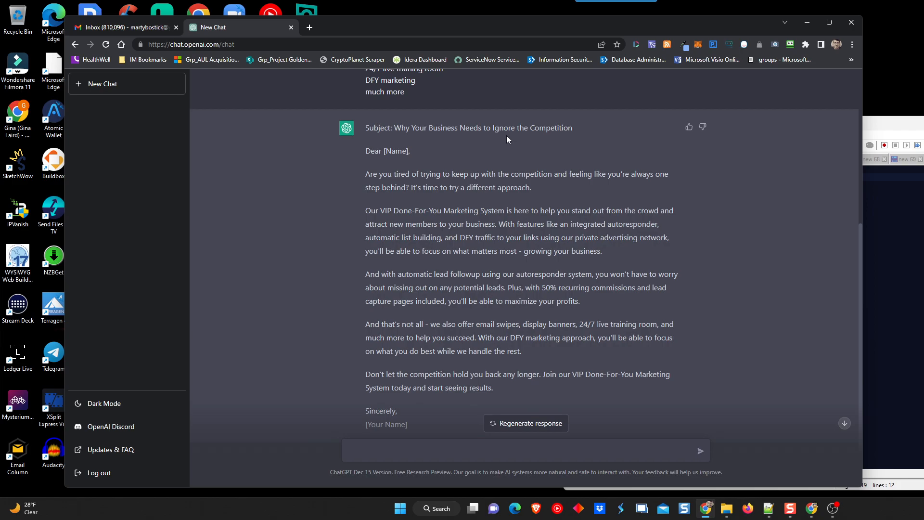
pyautogui.moveTo(574, 134)
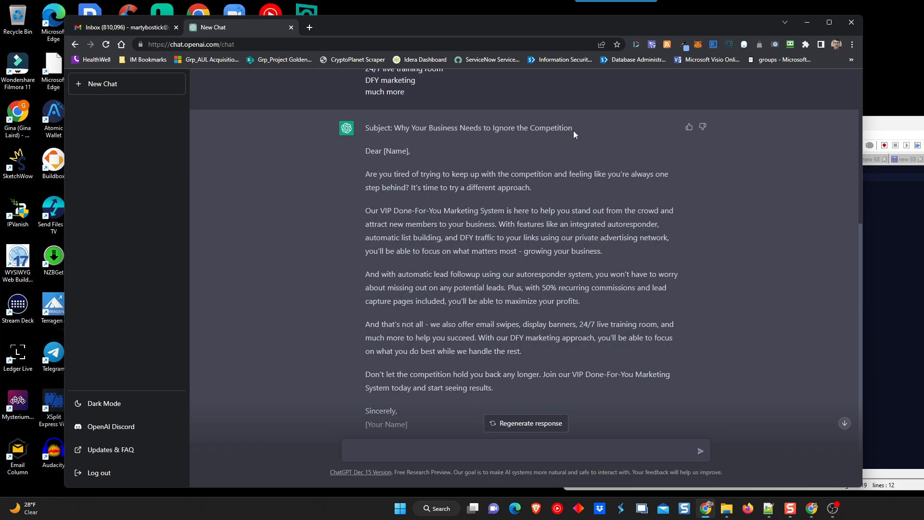
pyautogui.moveTo(398, 127); pyautogui.dragTo(572, 127)
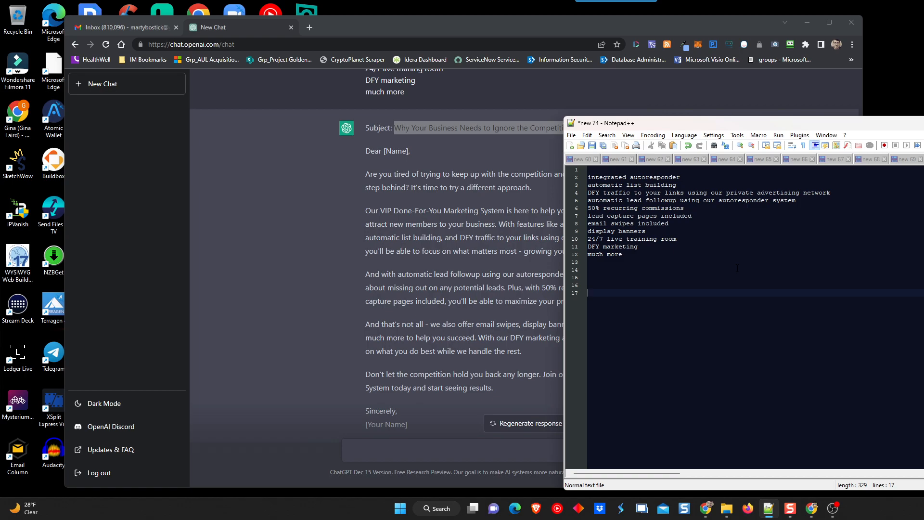
pyautogui.write('Why Your Business Needs to Ignore the Competition')
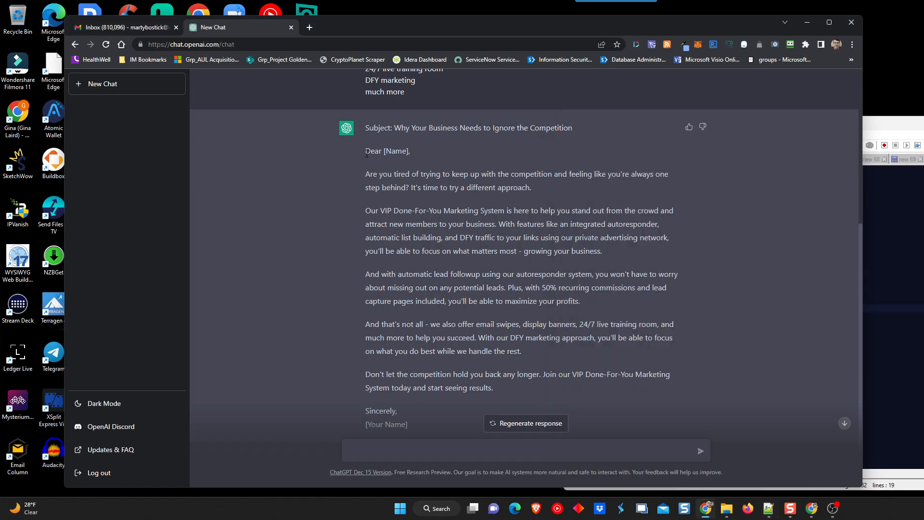
pyautogui.moveTo(365, 151); pyautogui.dragTo(407, 423)
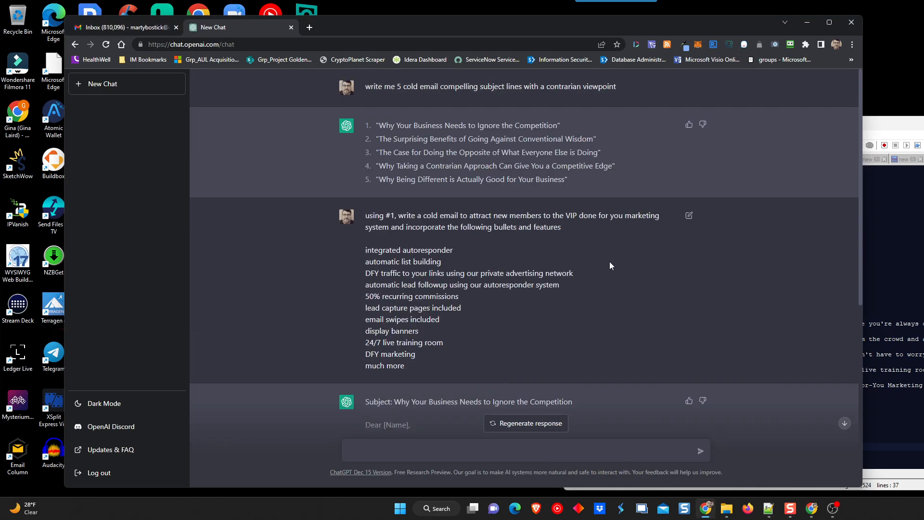
pyautogui.moveTo(661, 246)
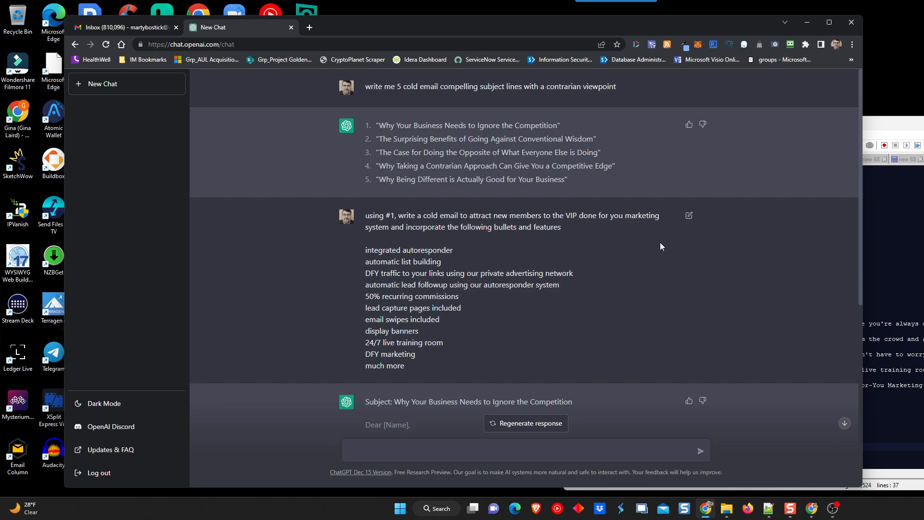
pyautogui.moveTo(656, 239)
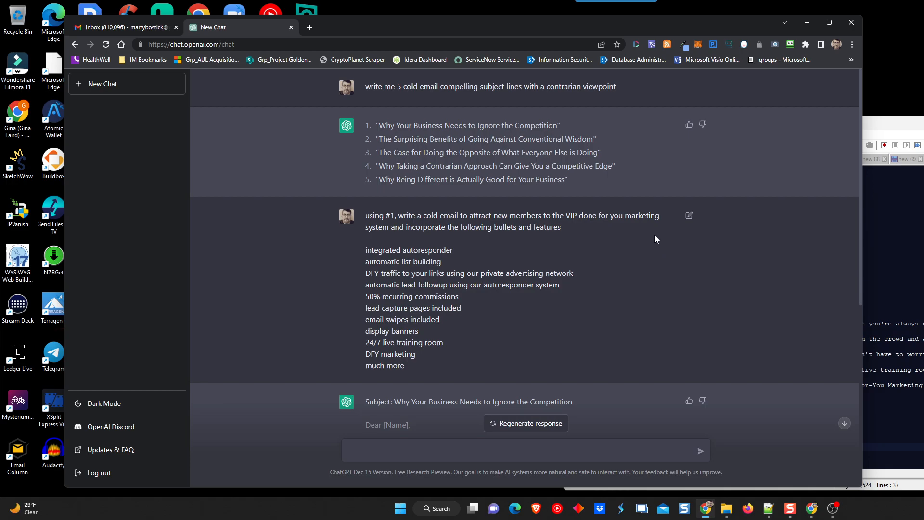
pyautogui.moveTo(436, 111)
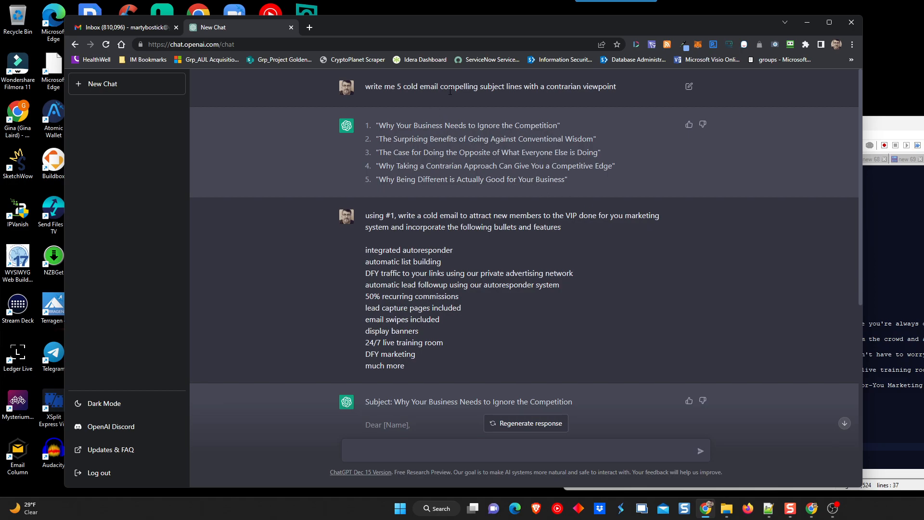
pyautogui.moveTo(657, 93)
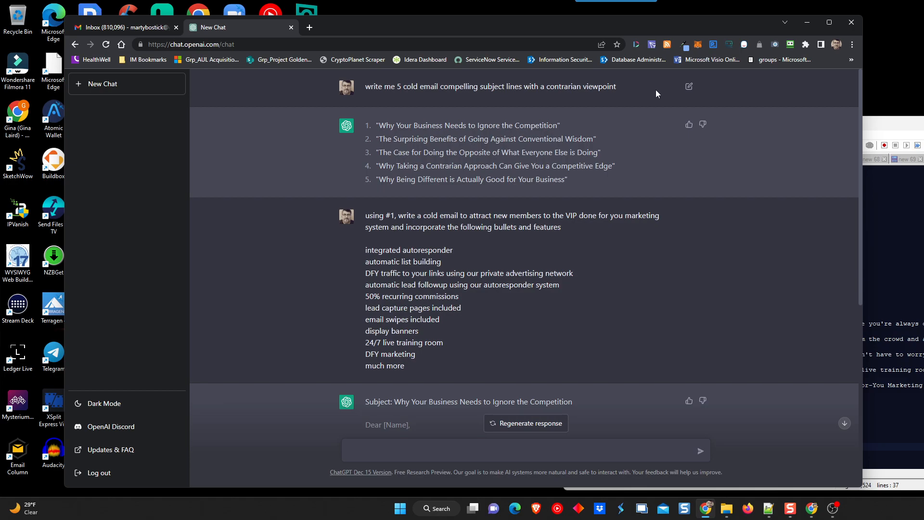
pyautogui.moveTo(463, 124)
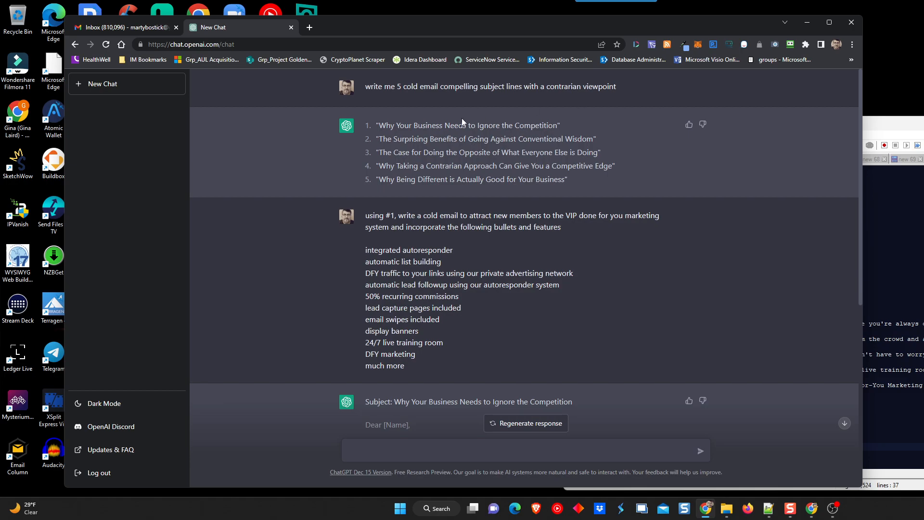
pyautogui.moveTo(570, 182)
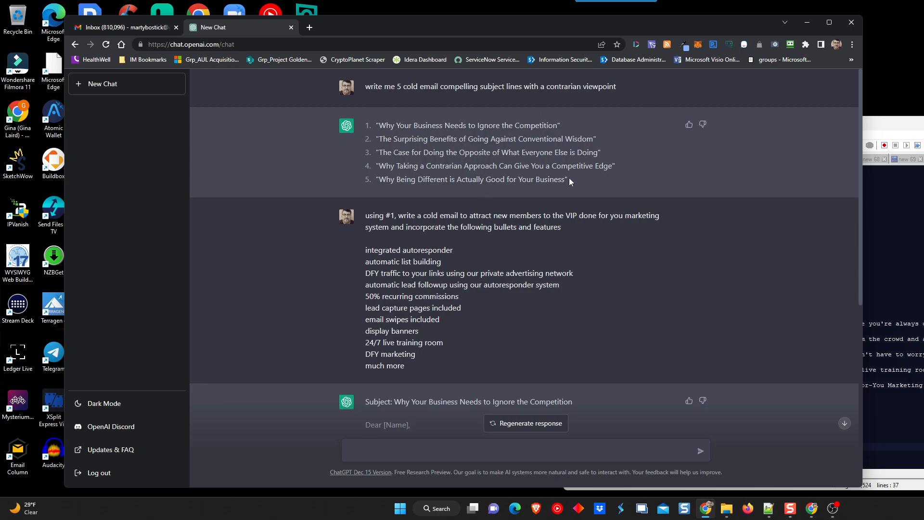
pyautogui.moveTo(614, 181)
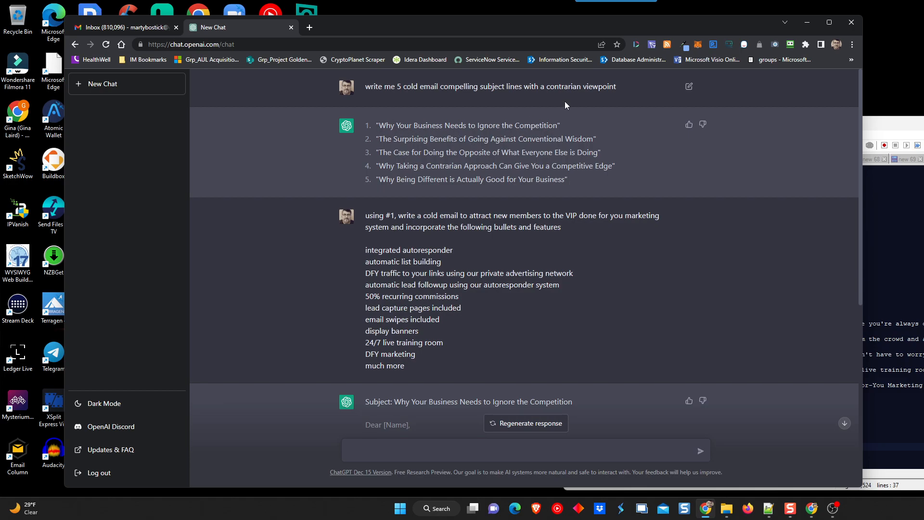
pyautogui.moveTo(644, 229)
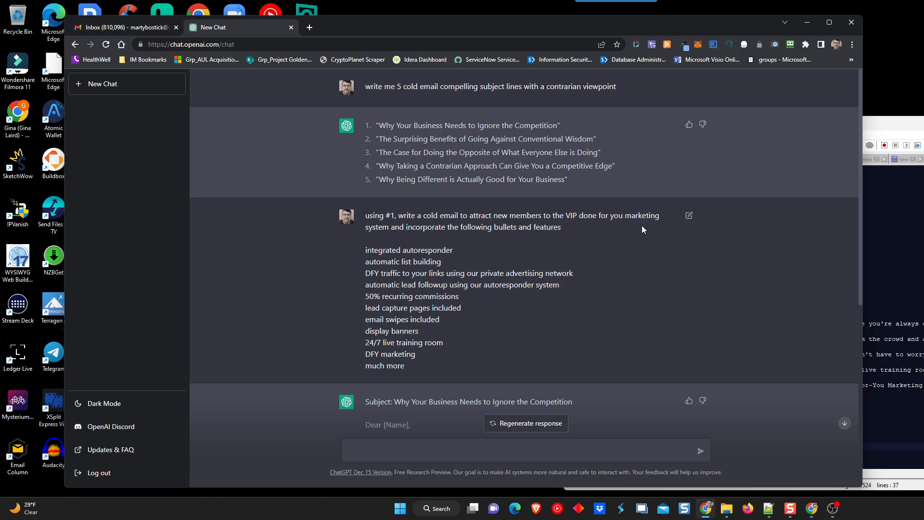
pyautogui.moveTo(358, 122)
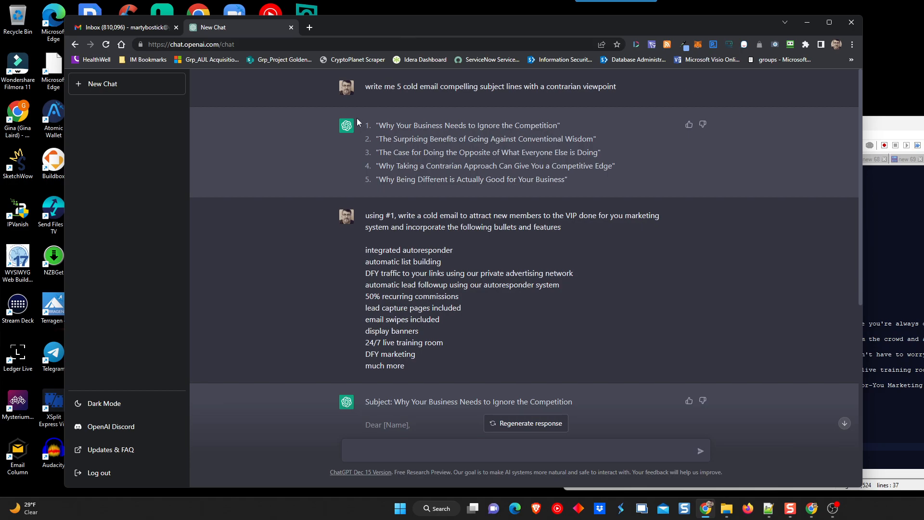
pyautogui.moveTo(303, 235)
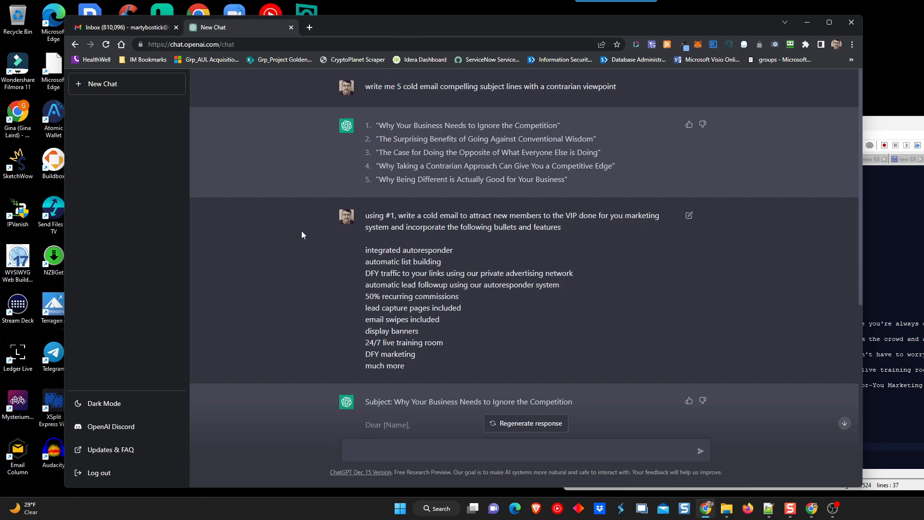
pyautogui.moveTo(565, 225)
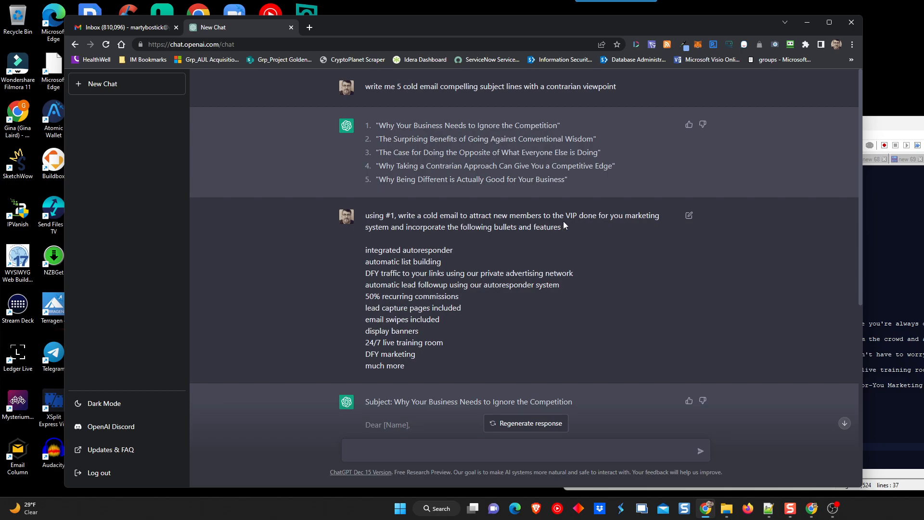
pyautogui.moveTo(347, 228)
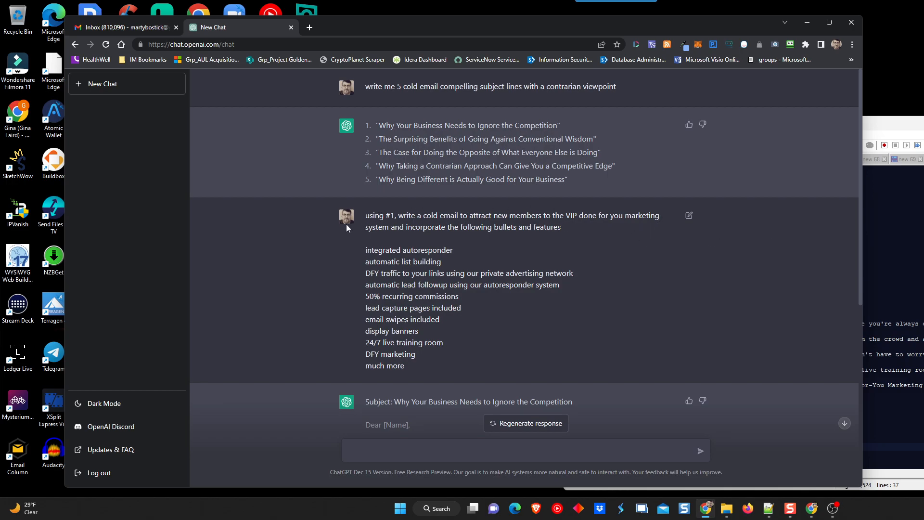
pyautogui.moveTo(484, 213)
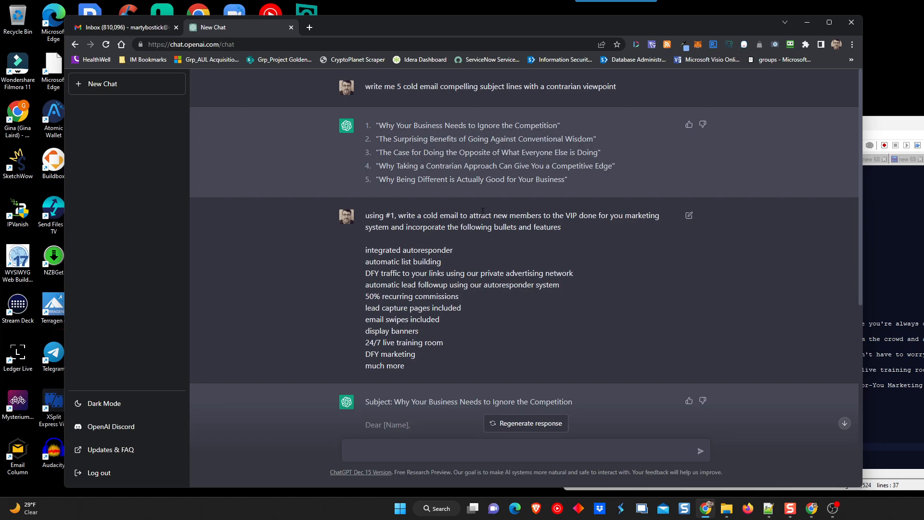
pyautogui.moveTo(417, 361)
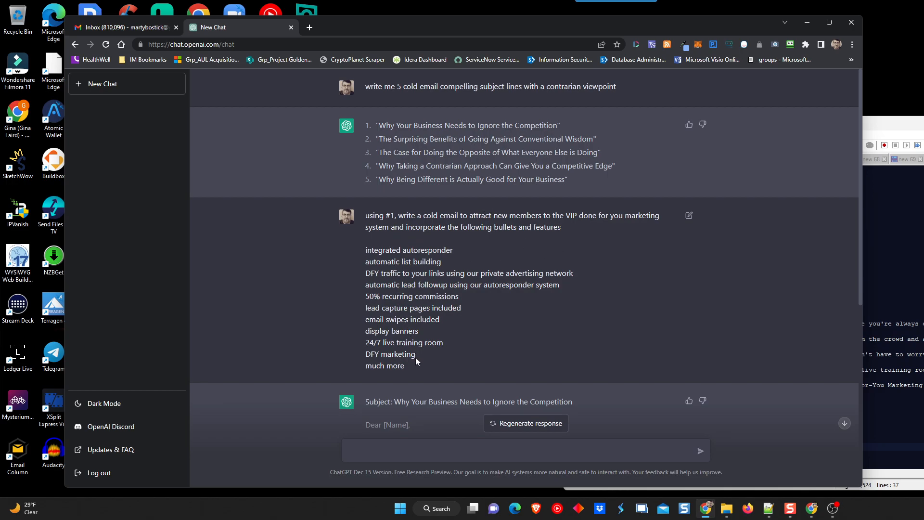
pyautogui.scroll(-3)
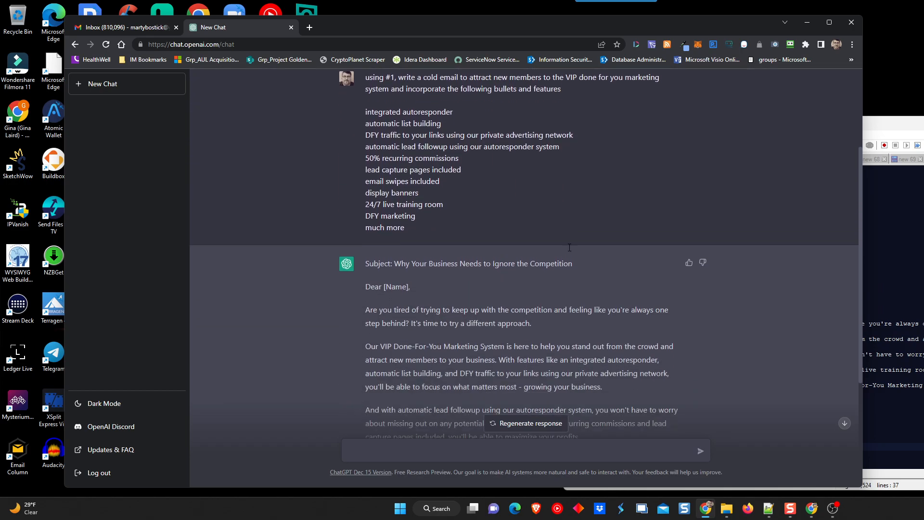
pyautogui.scroll(-3)
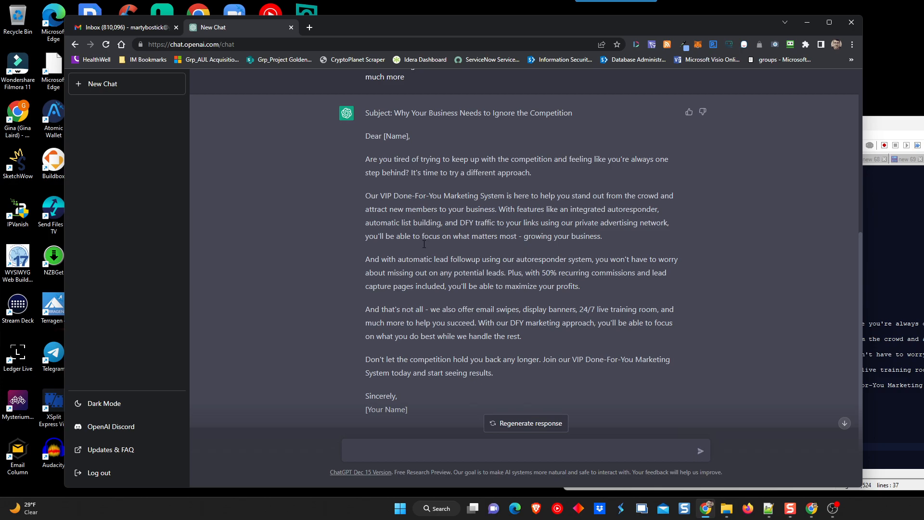
pyautogui.moveTo(450, 234)
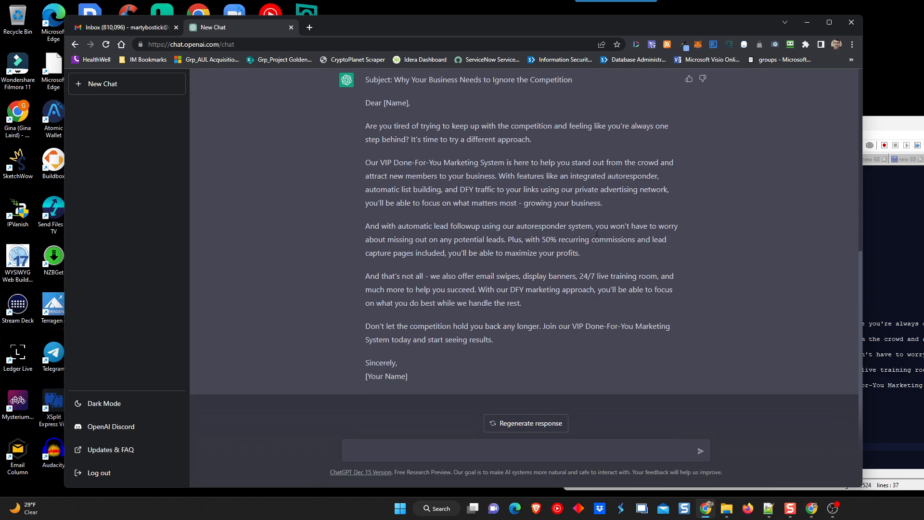
pyautogui.moveTo(416, 216)
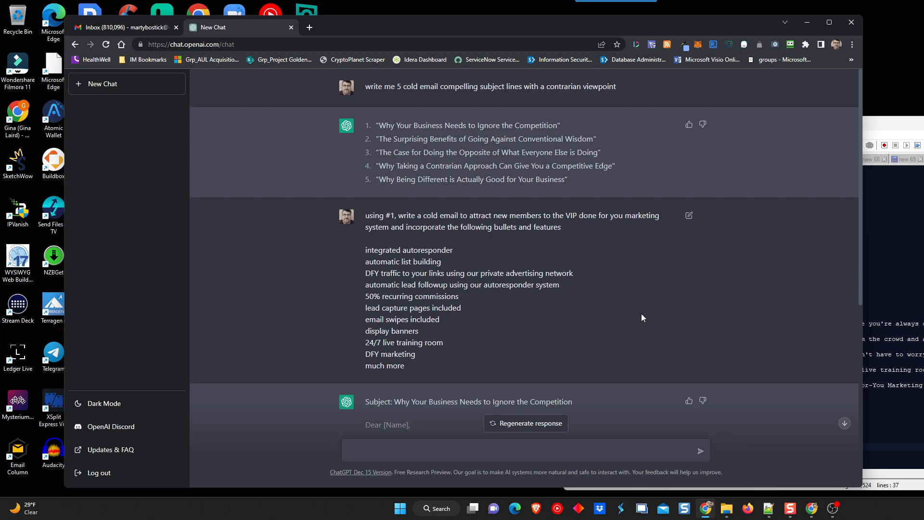
pyautogui.moveTo(654, 321)
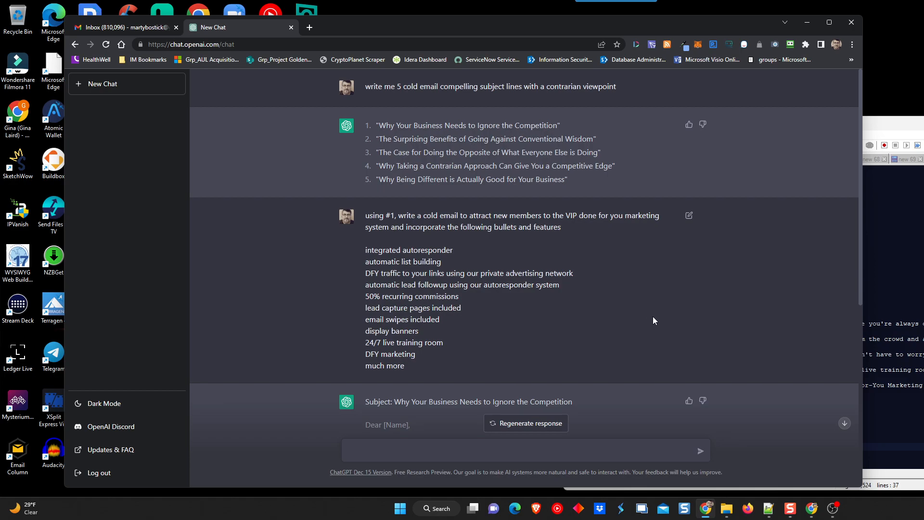
pyautogui.moveTo(771, 221)
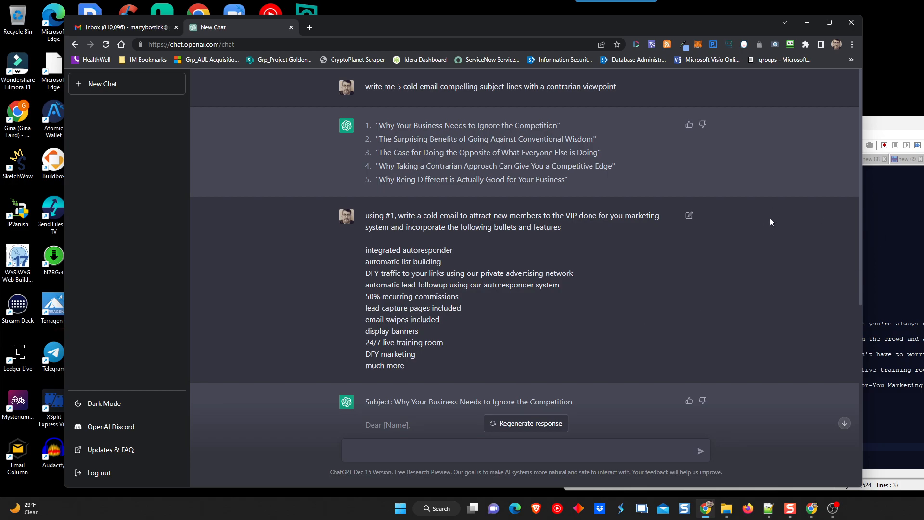
pyautogui.scroll(-3)
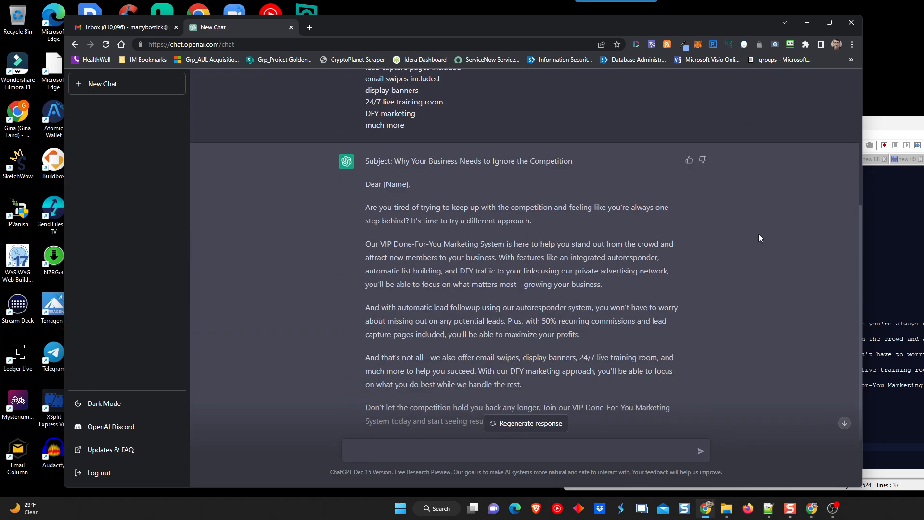
pyautogui.scroll(-3)
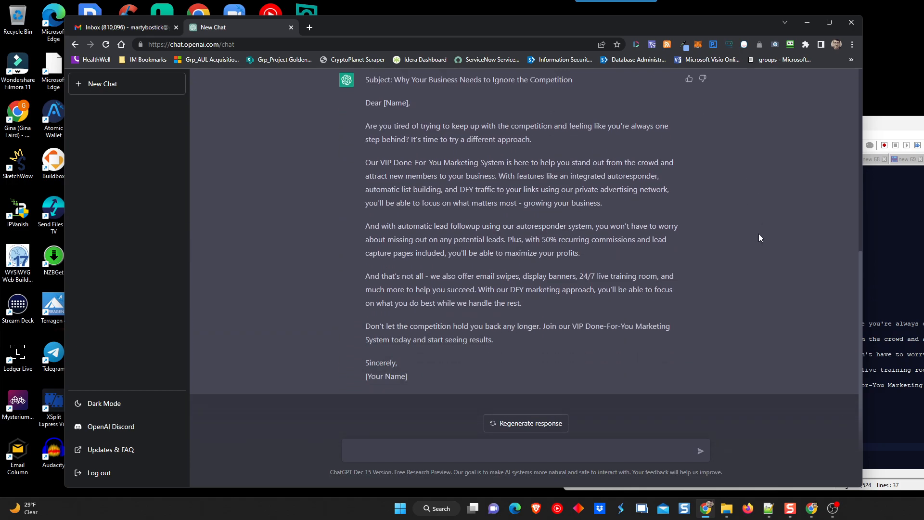
pyautogui.moveTo(834, 241)
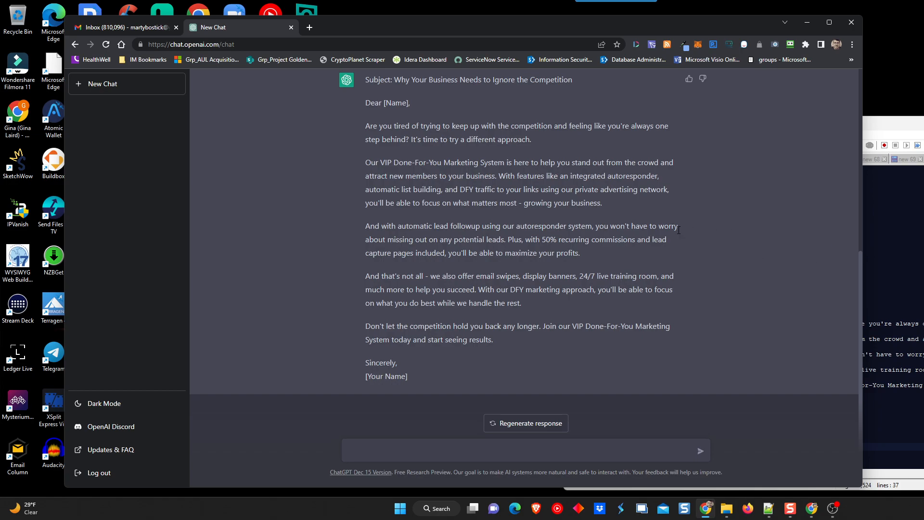
pyautogui.moveTo(640, 207)
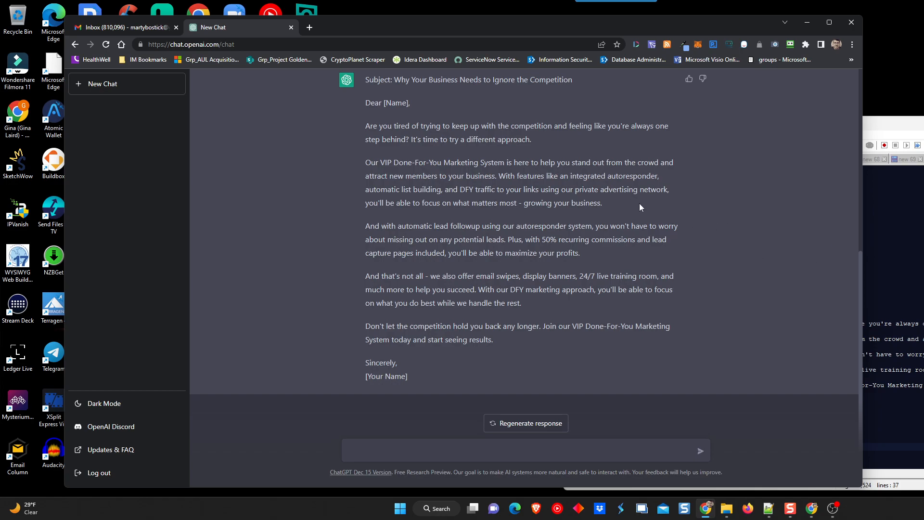
pyautogui.moveTo(720, 256)
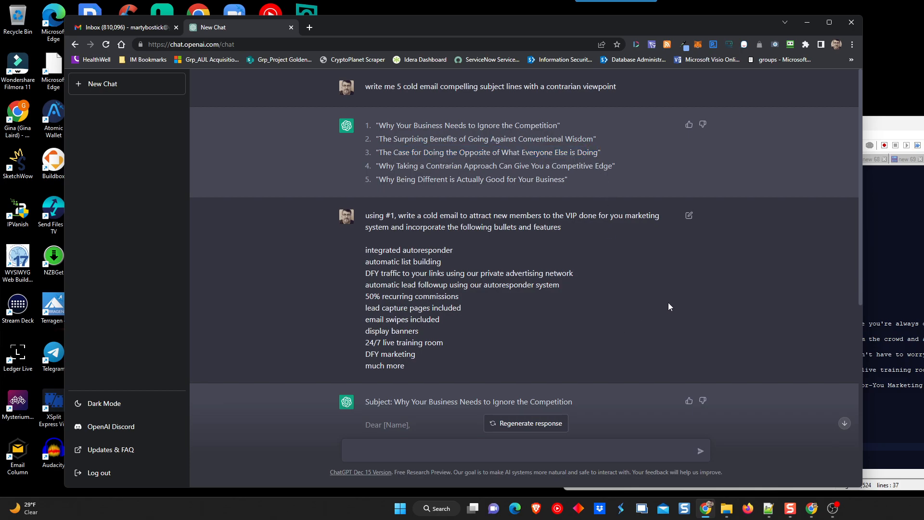
pyautogui.moveTo(314, 146)
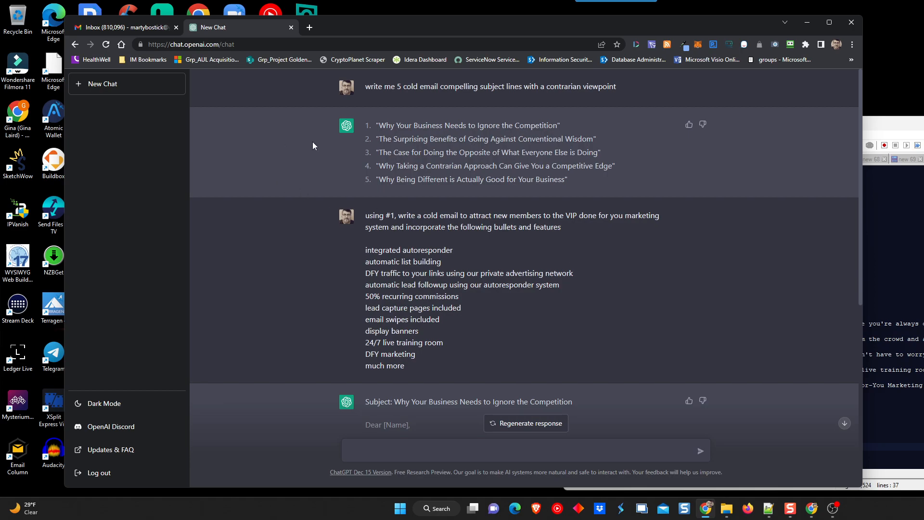
pyautogui.moveTo(432, 422)
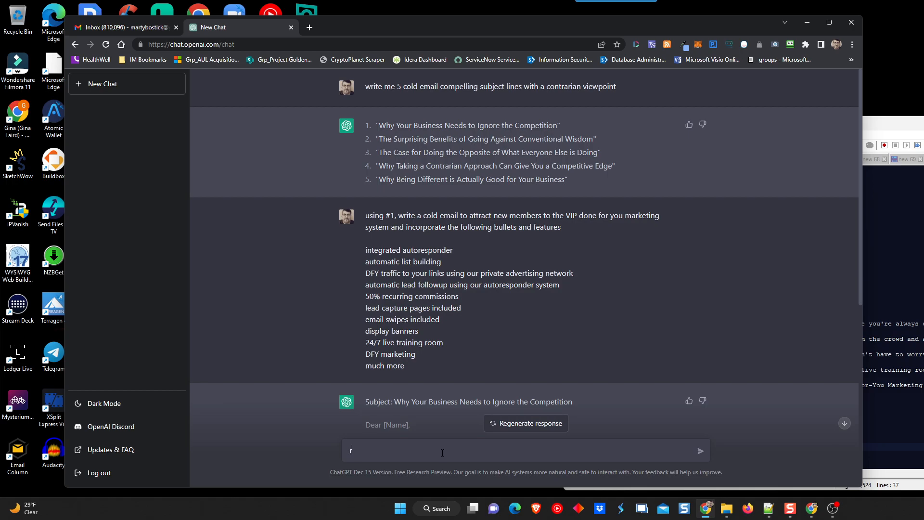
# Ask ChatGPT to 'regenerate the email using email subject #3'
pyautogui.write('regenera')
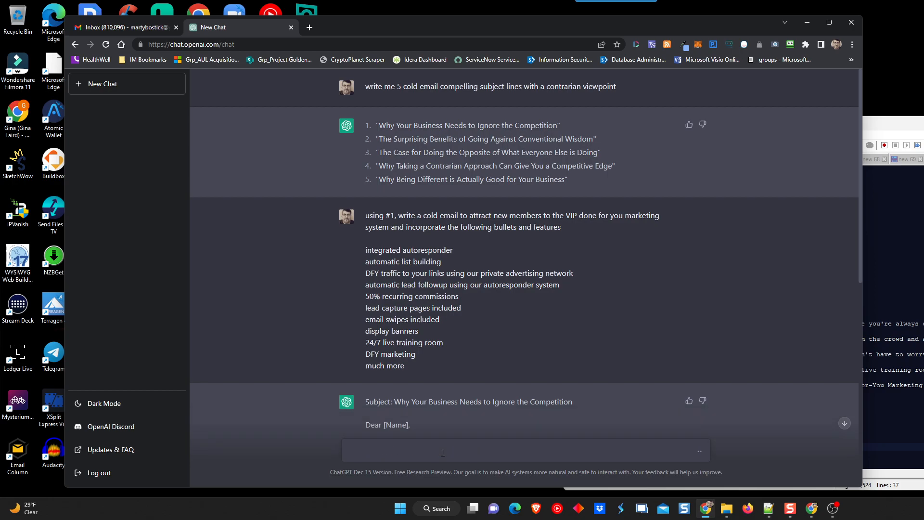
pyautogui.moveTo(565, 292)
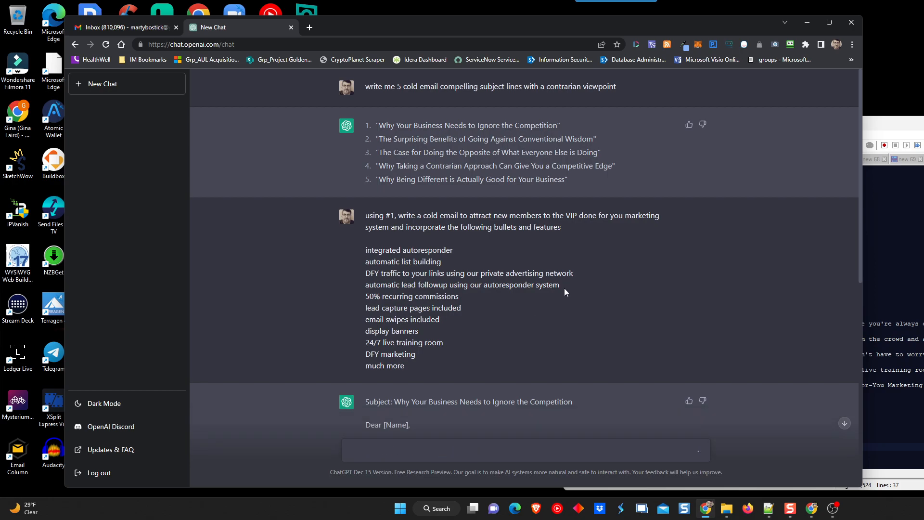
pyautogui.write('regenerate the email using email subject #3')
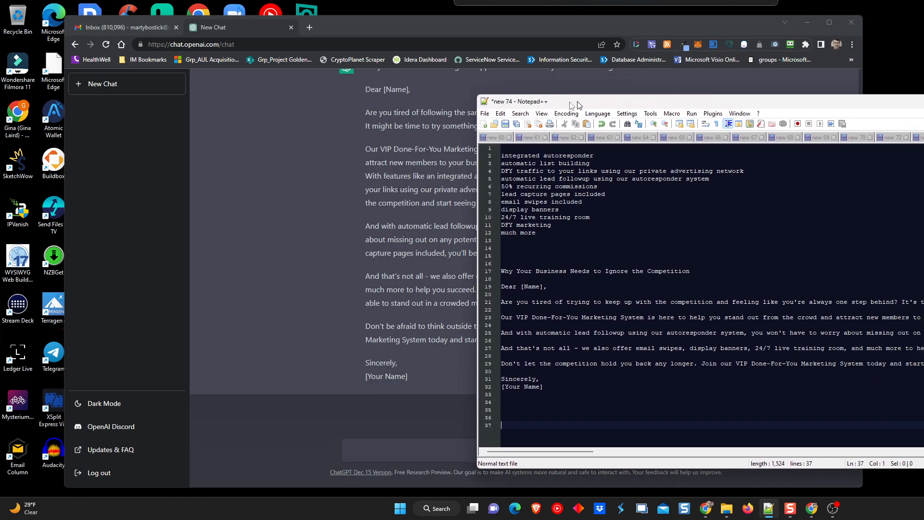
# Add 'The Case for Doing the Opposite of What Everyone Else is Doing' email to Notepad++
pyautogui.moveTo(578, 101); pyautogui.dragTo(643, 101)
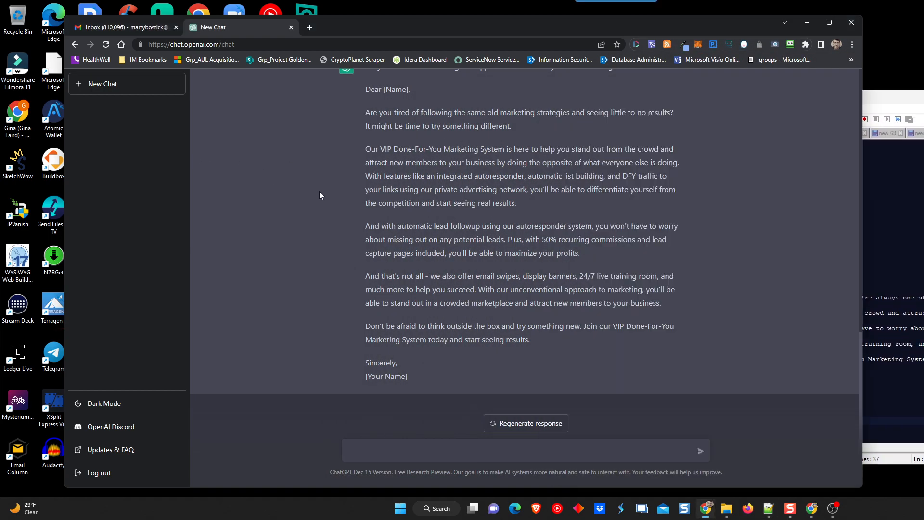
pyautogui.moveTo(674, 274)
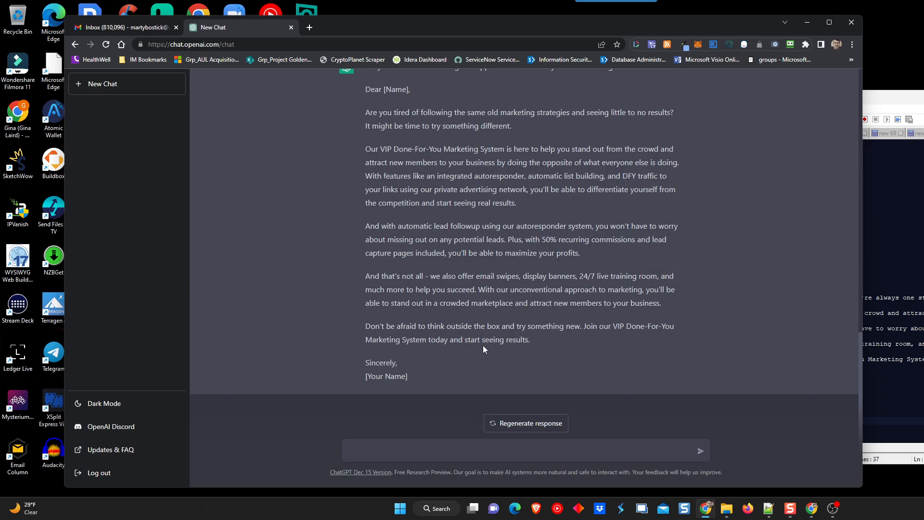
pyautogui.moveTo(488, 337)
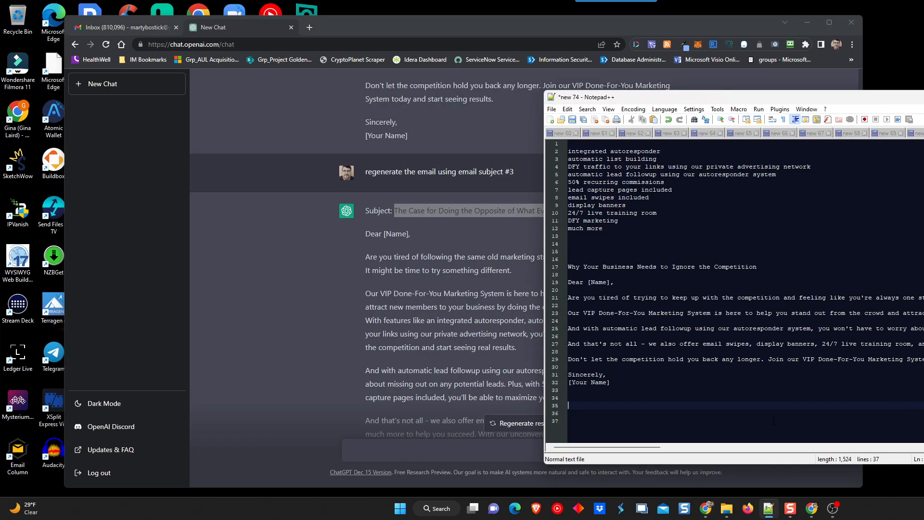
pyautogui.write('The Case for Doing the Opposite of What Everyone Else is Doing')
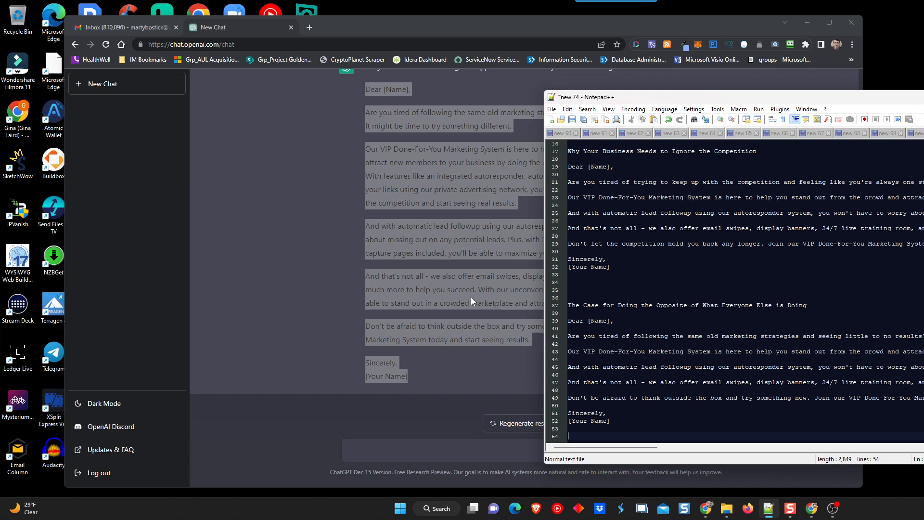
pyautogui.press('Enter')
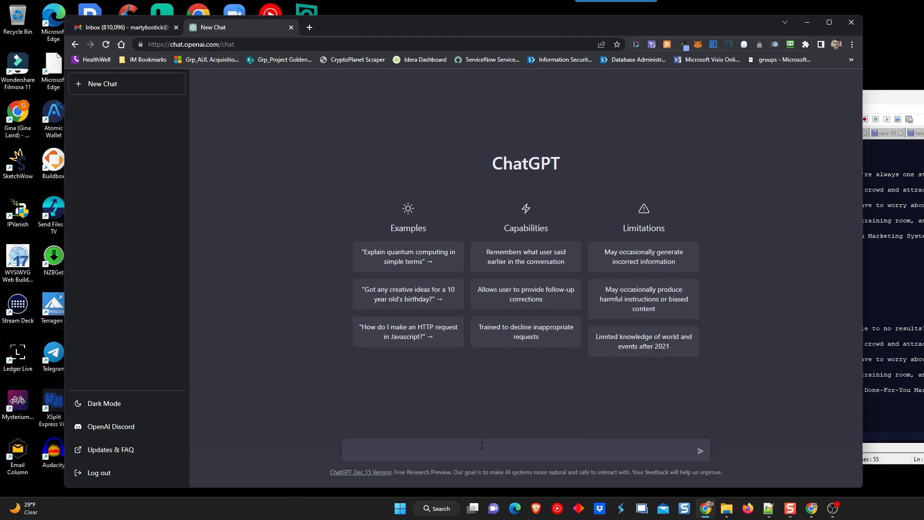
pyautogui.click(482, 446)
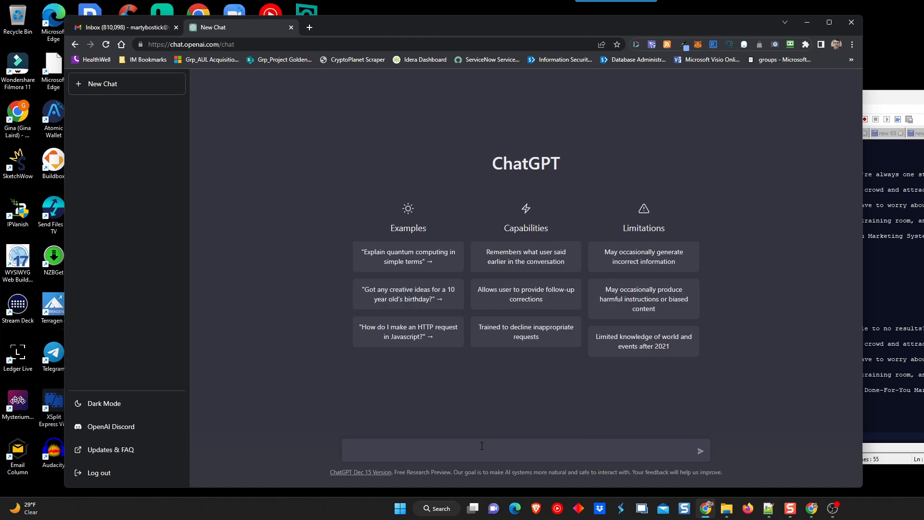
# Type a prompt for a social post for cold leads about the VIP done-for-you system
pyautogui.write('write me a')
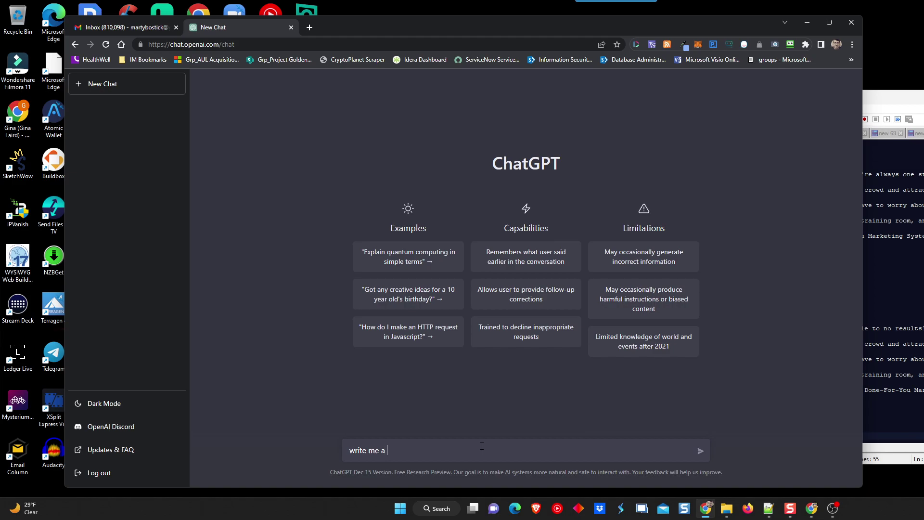
pyautogui.write('social post')
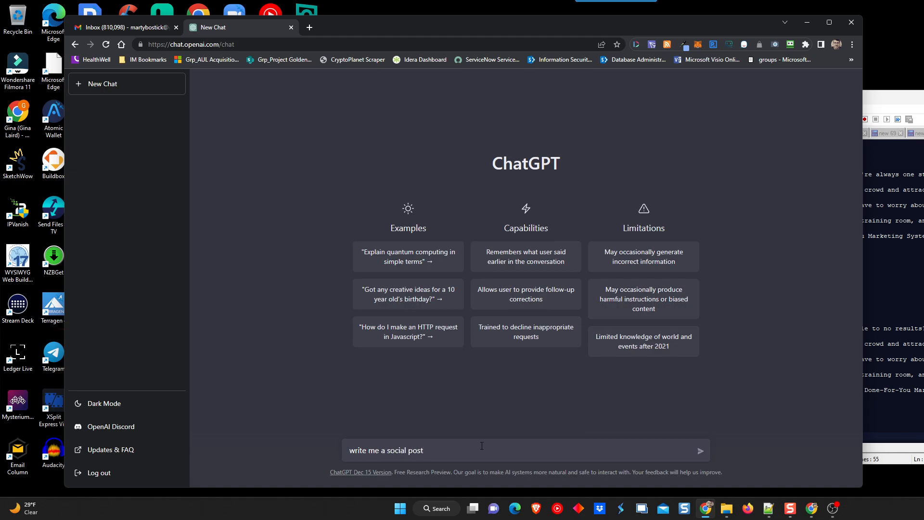
pyautogui.write('for cold')
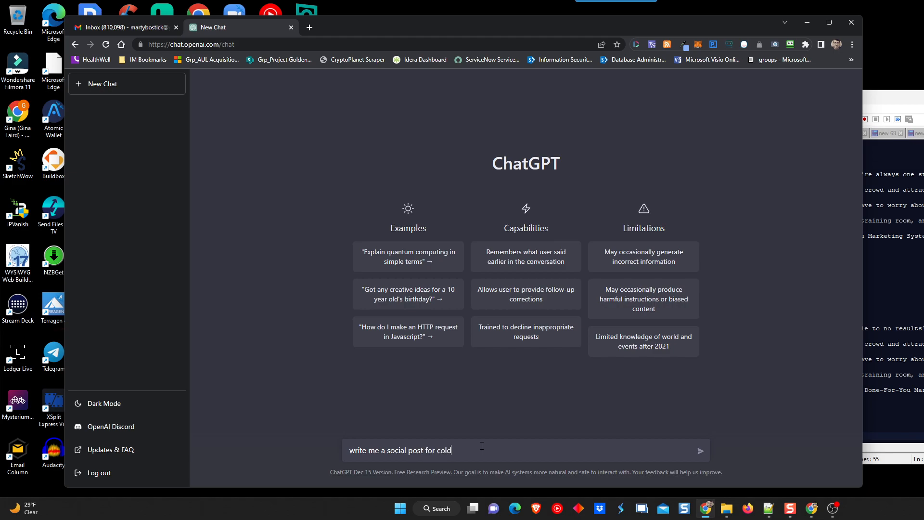
pyautogui.write('leads that')
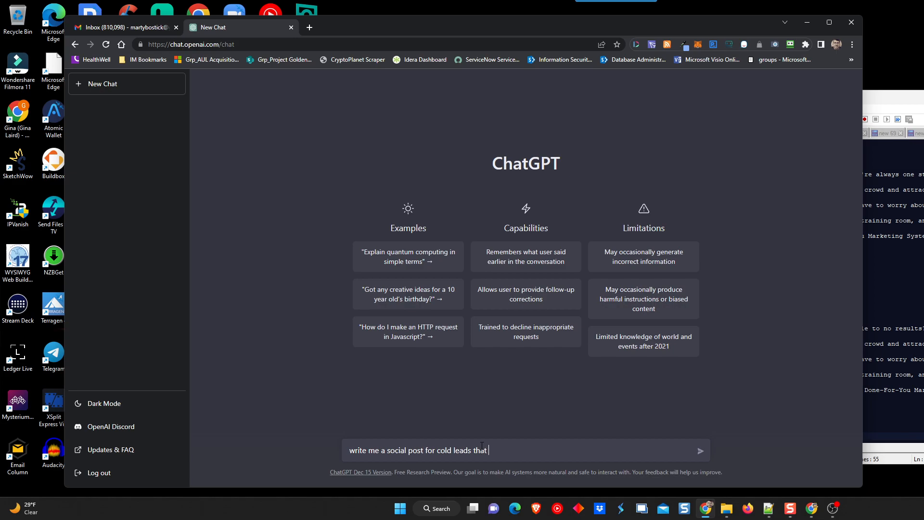
pyautogui.write('creates interest fo')
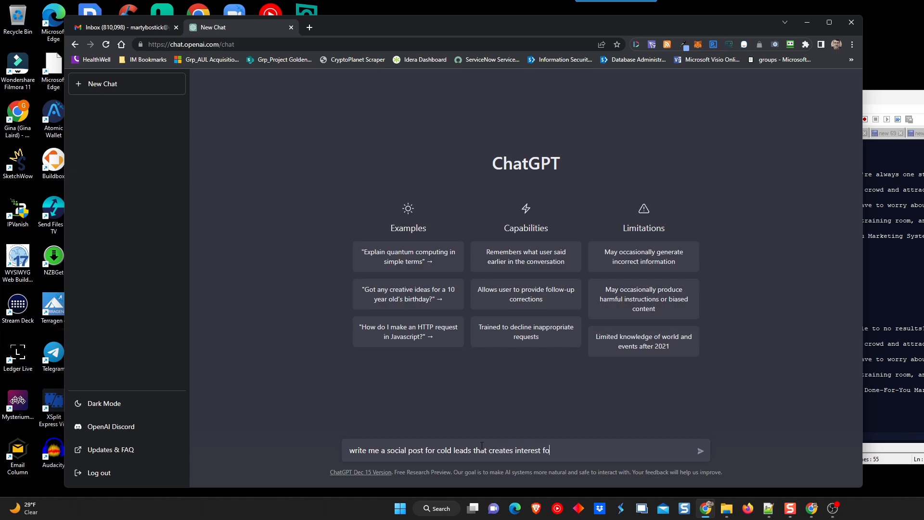
pyautogui.write('r')
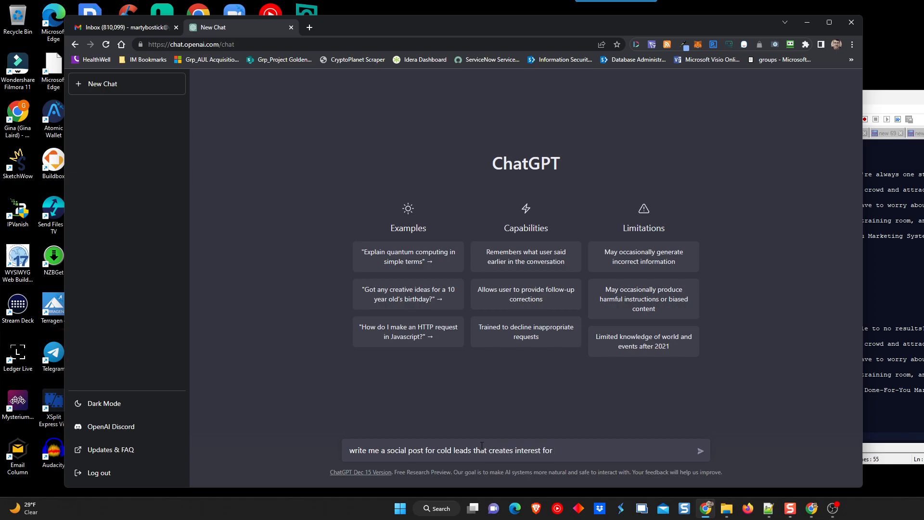
pyautogui.write('learning more about the')
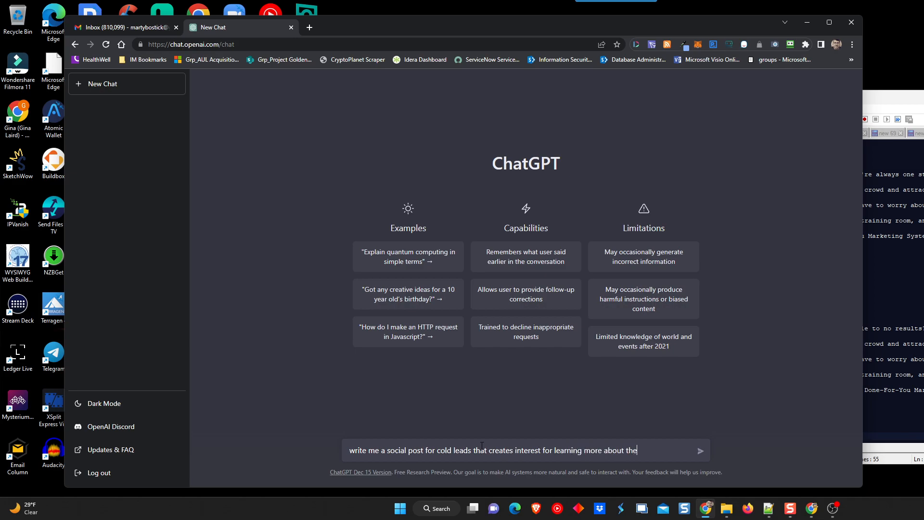
pyautogui.write('VIP')
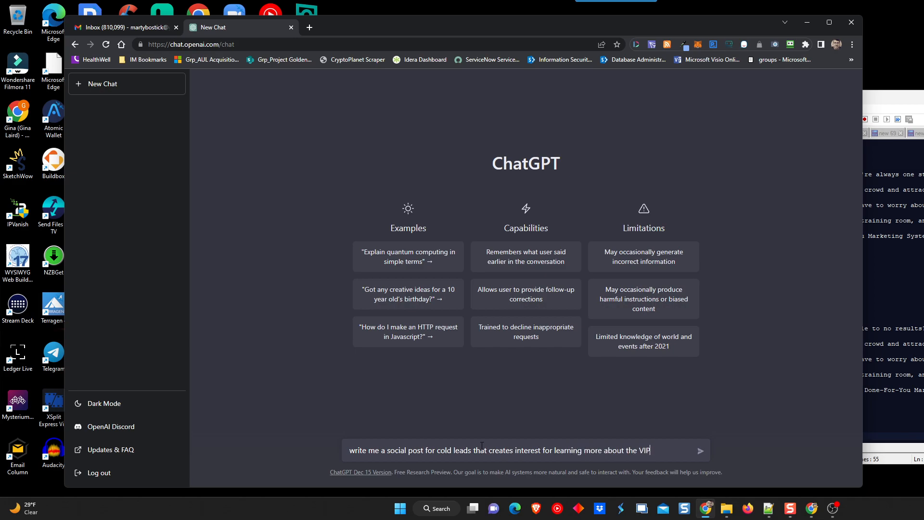
pyautogui.write('done for yo')
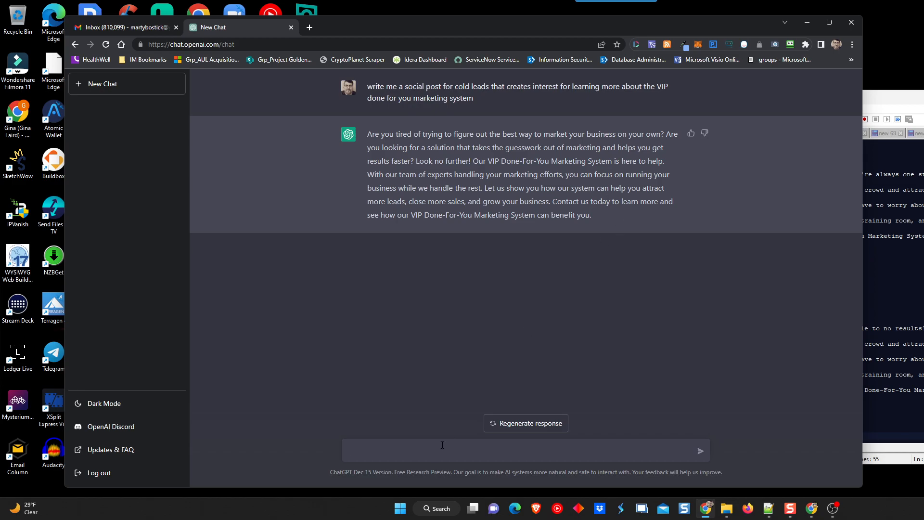
# Type 'rewrite the social post to be shorter with a call to action to learn more'
pyautogui.write('rewrite')
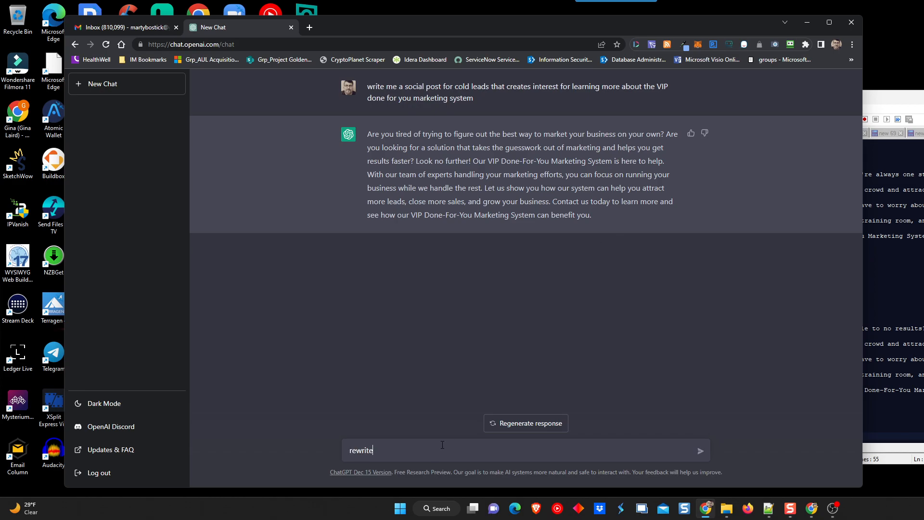
pyautogui.write('the social post')
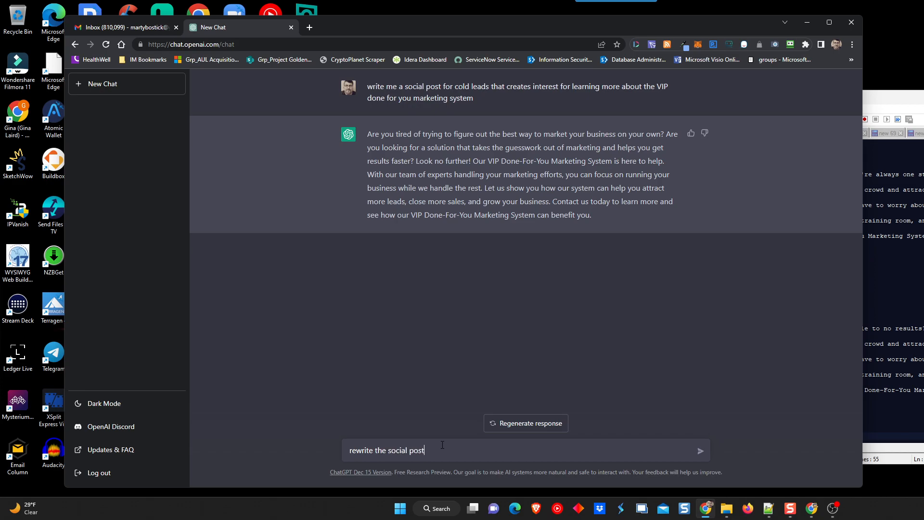
pyautogui.write('to be shorter')
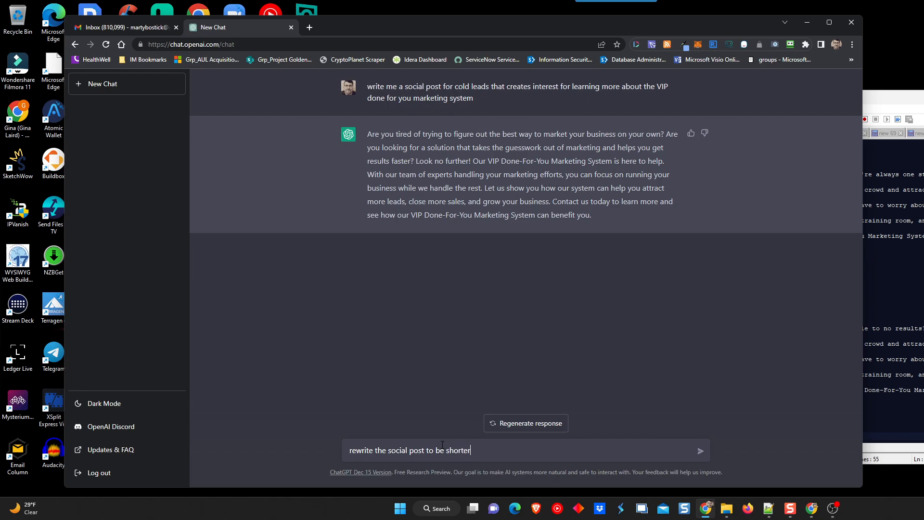
pyautogui.write('with a ca')
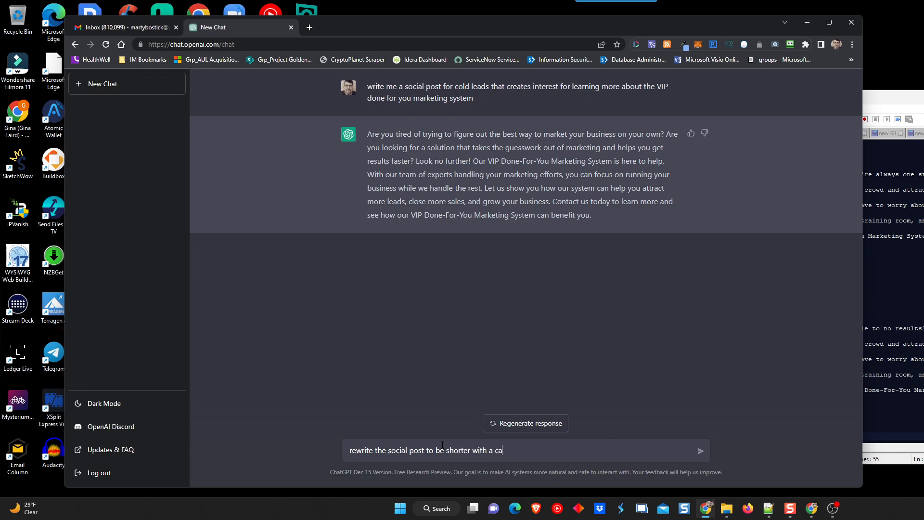
pyautogui.write('ll to action to')
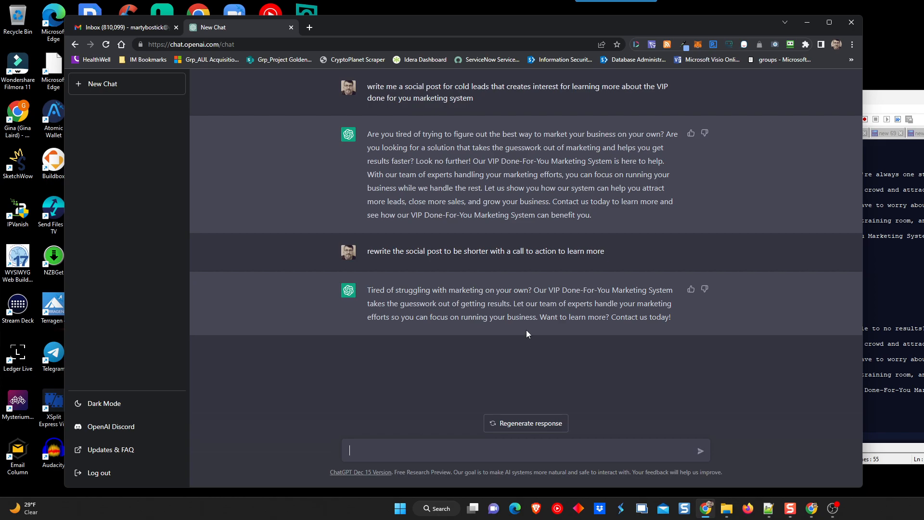
pyautogui.moveTo(383, 299)
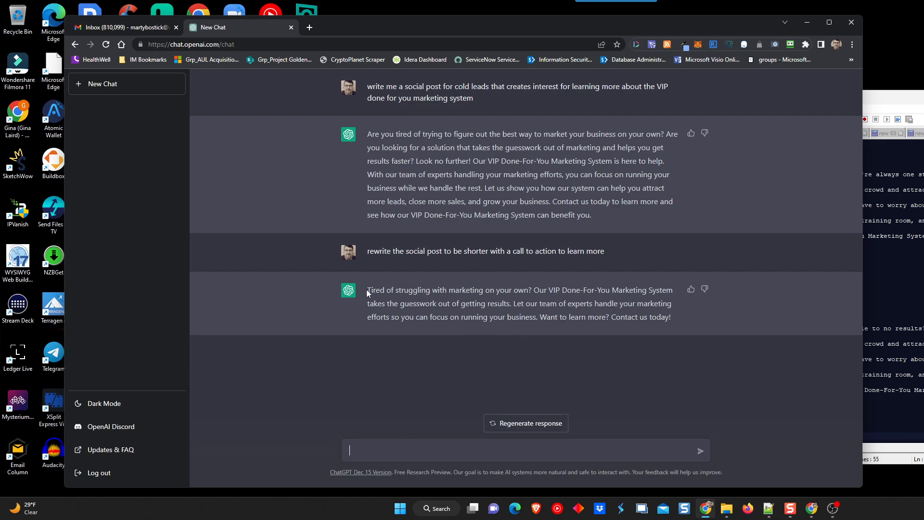
pyautogui.moveTo(541, 286)
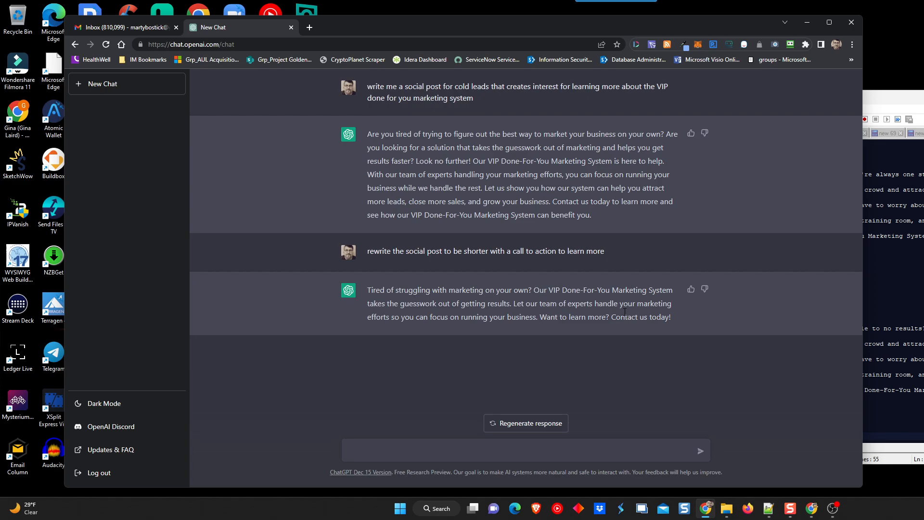
# Paste the short post into Notepad++ ending with 'Contact us today!' and [LINK], headed 'social post ideas'
pyautogui.moveTo(366, 290); pyautogui.dragTo(670, 317)
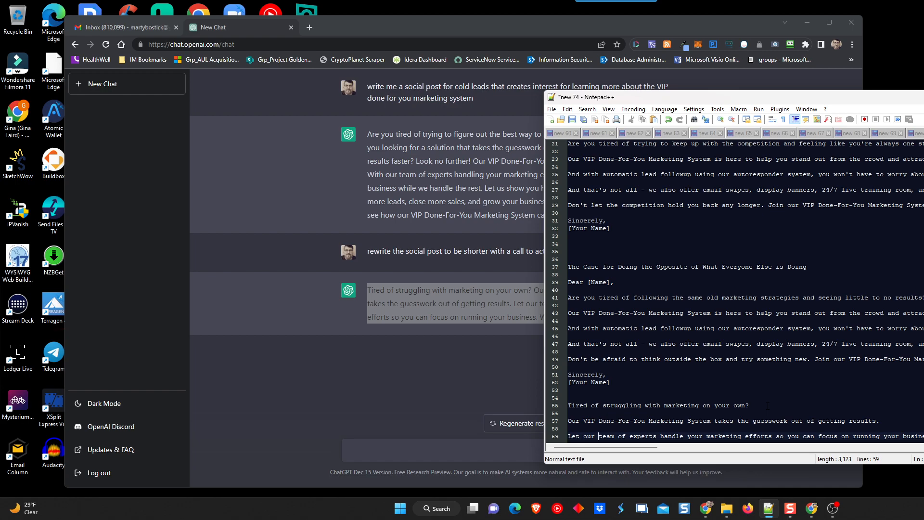
pyautogui.write('Want to learn more? Contact us today!')
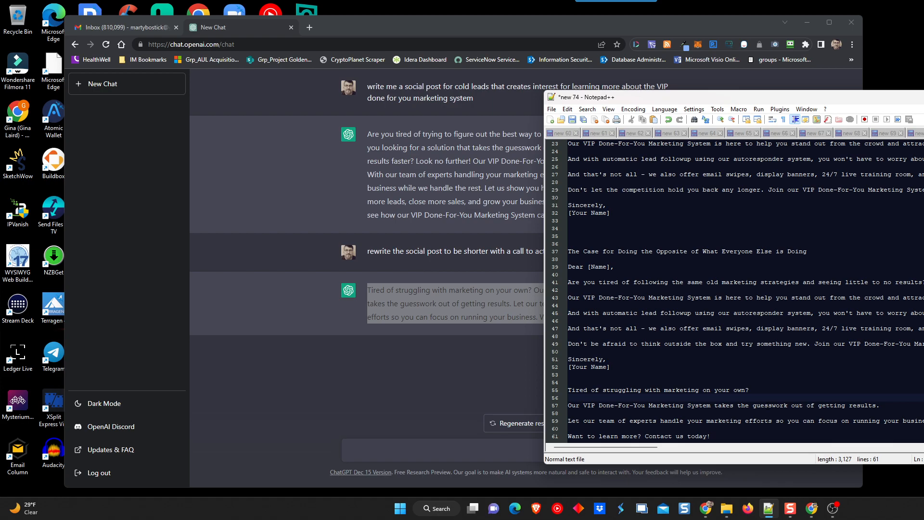
pyautogui.write('[LINK]')
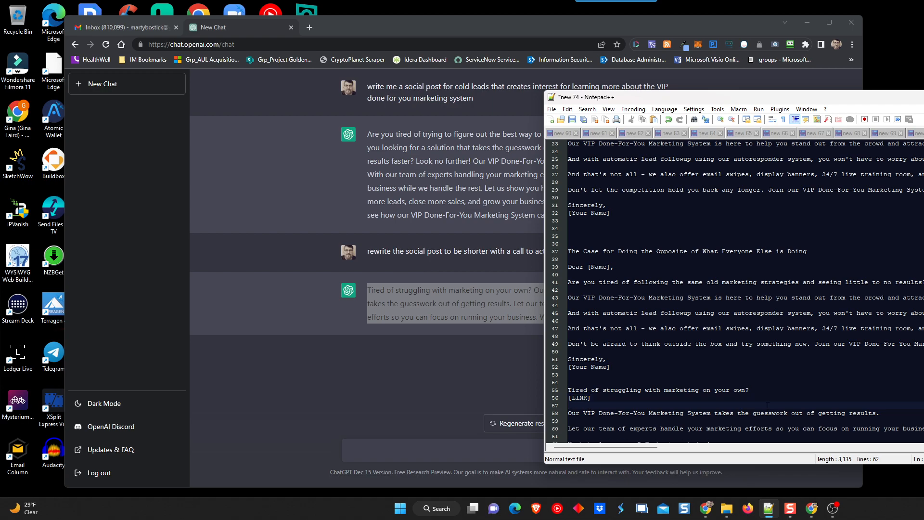
pyautogui.scroll(-3)
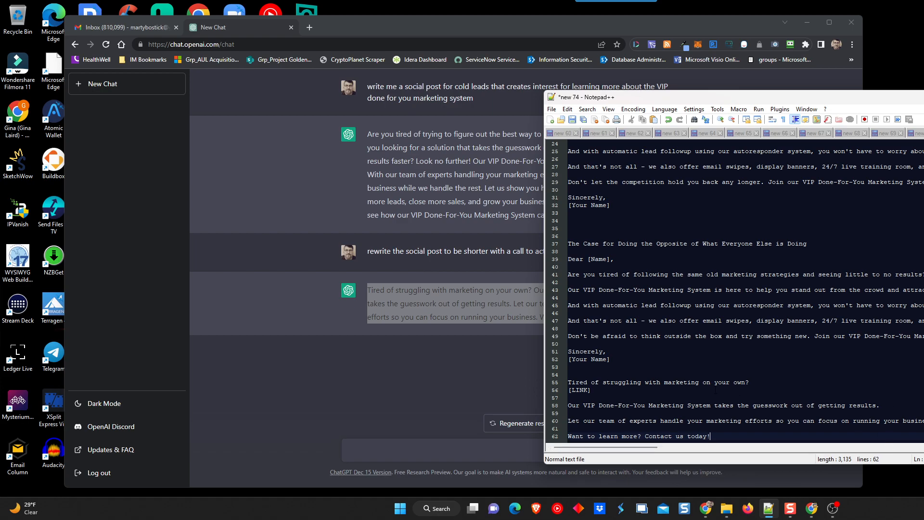
pyautogui.moveTo(325, 31)
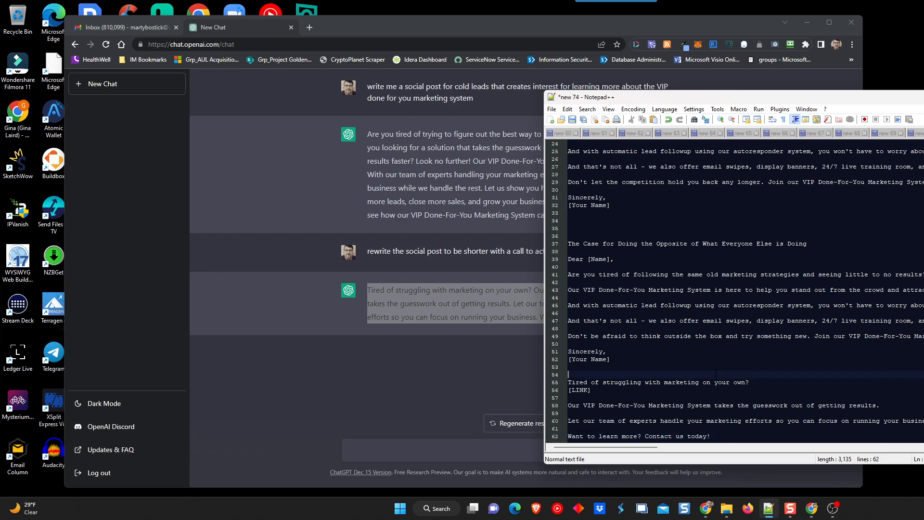
pyautogui.write('social post ideas')
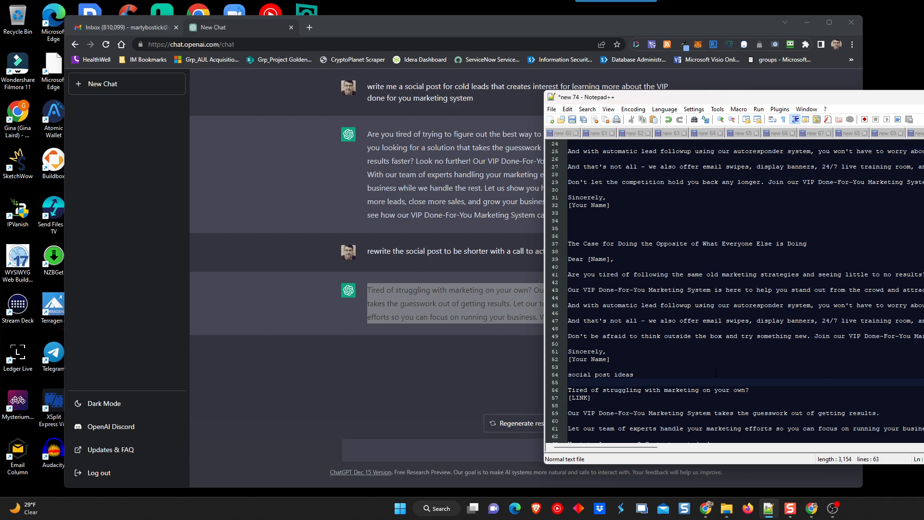
# Regenerate the short social post and select the new 'Attention business owners!' version
pyautogui.click(403, 371)
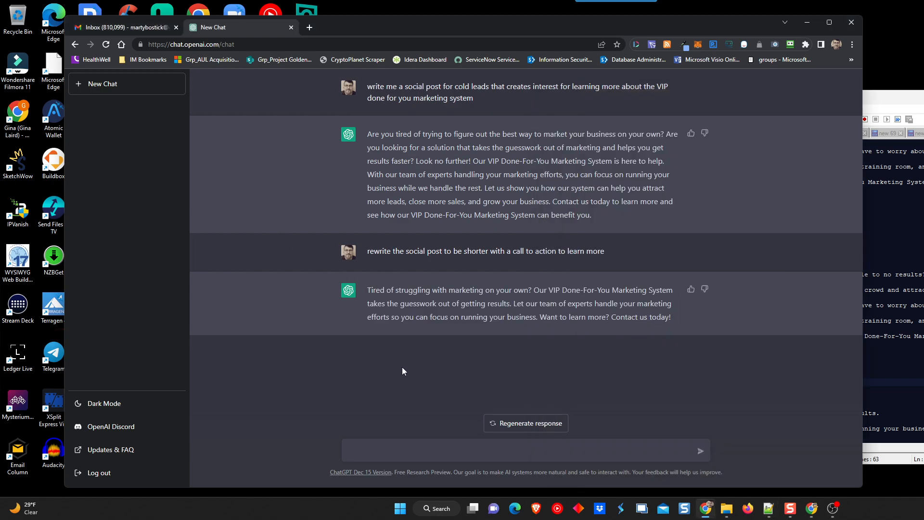
pyautogui.moveTo(535, 410)
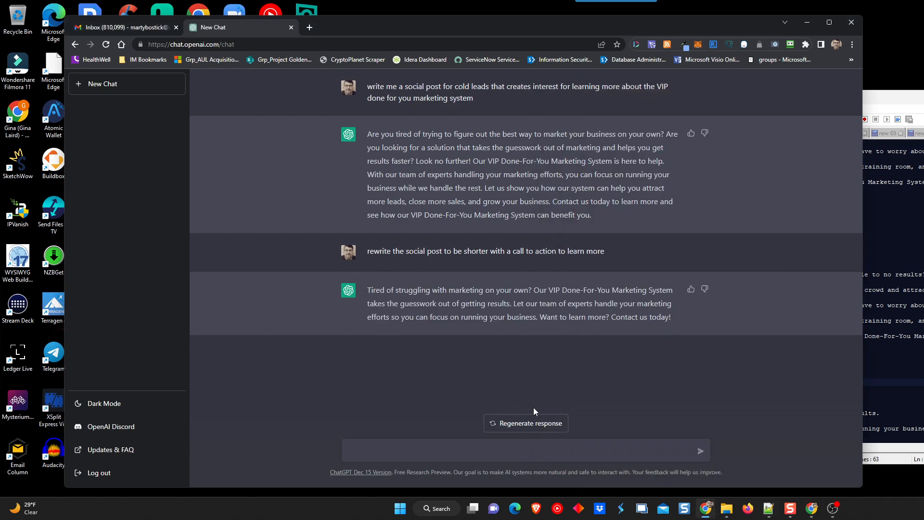
pyautogui.click(526, 423)
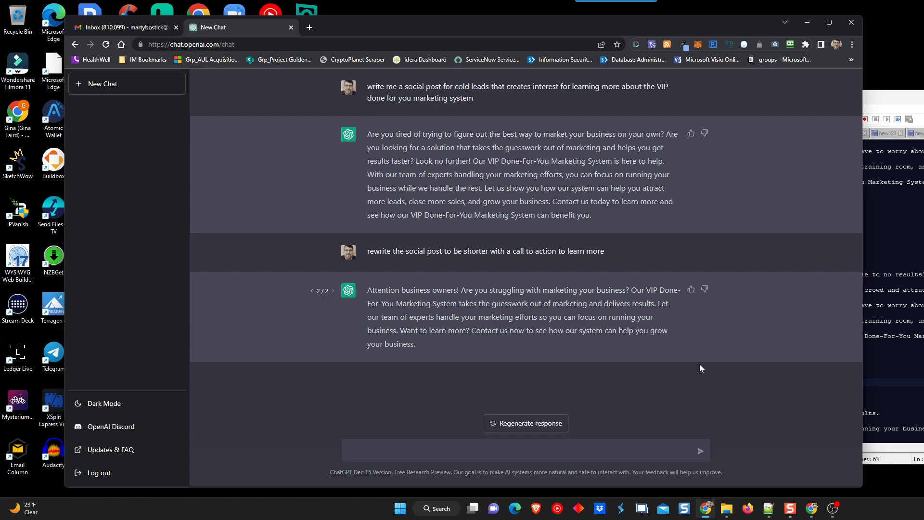
pyautogui.moveTo(443, 294)
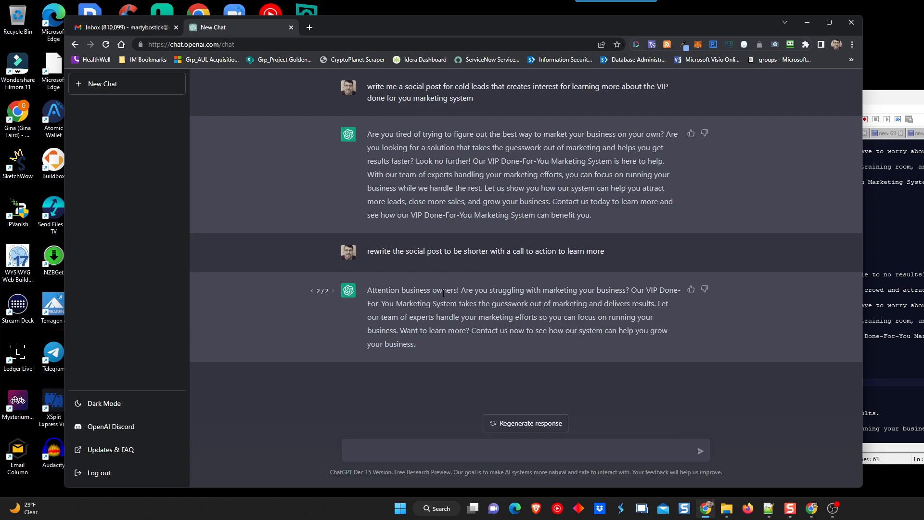
pyautogui.moveTo(519, 299)
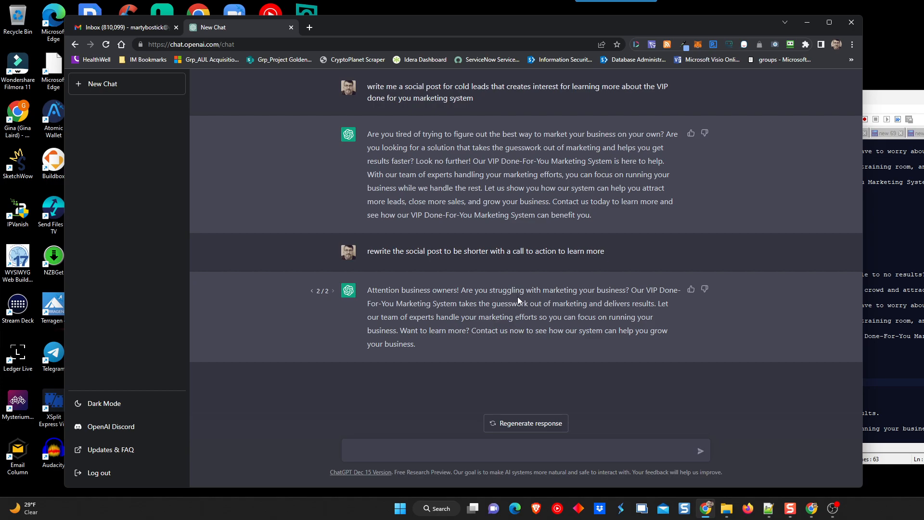
pyautogui.moveTo(498, 317)
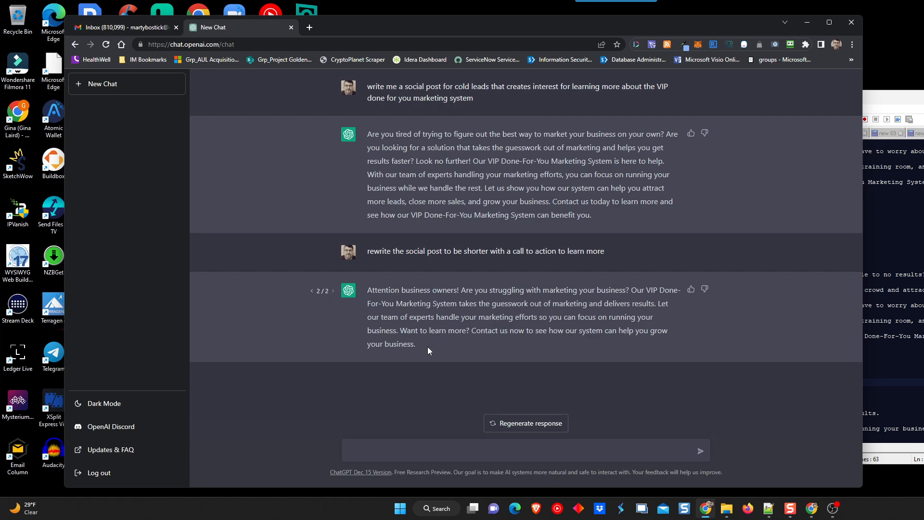
pyautogui.moveTo(367, 289); pyautogui.dragTo(415, 344)
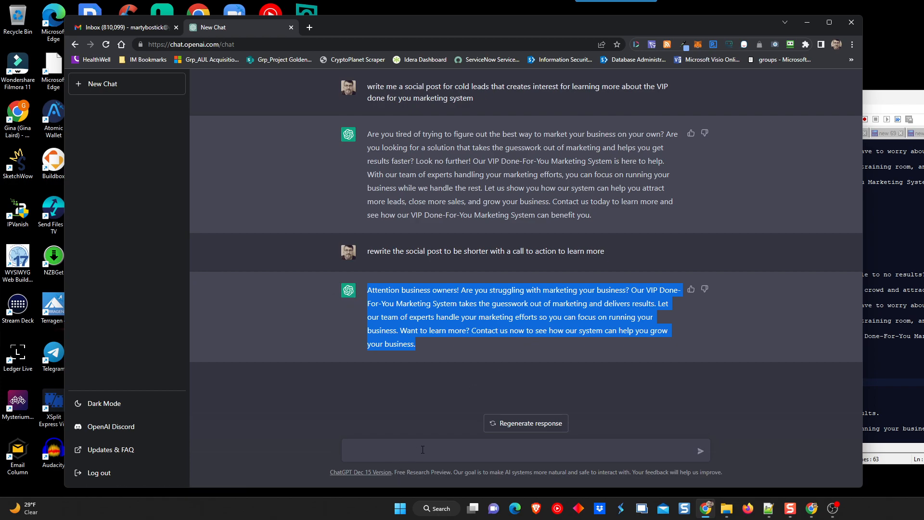
# Ask ChatGPT to rewrite the post with new lines after each point
pyautogui.click(423, 450)
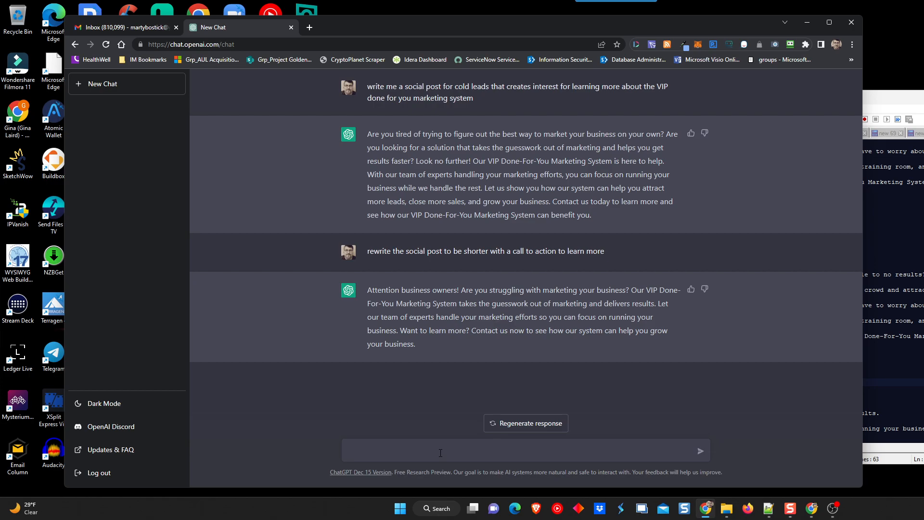
pyautogui.write('rewa')
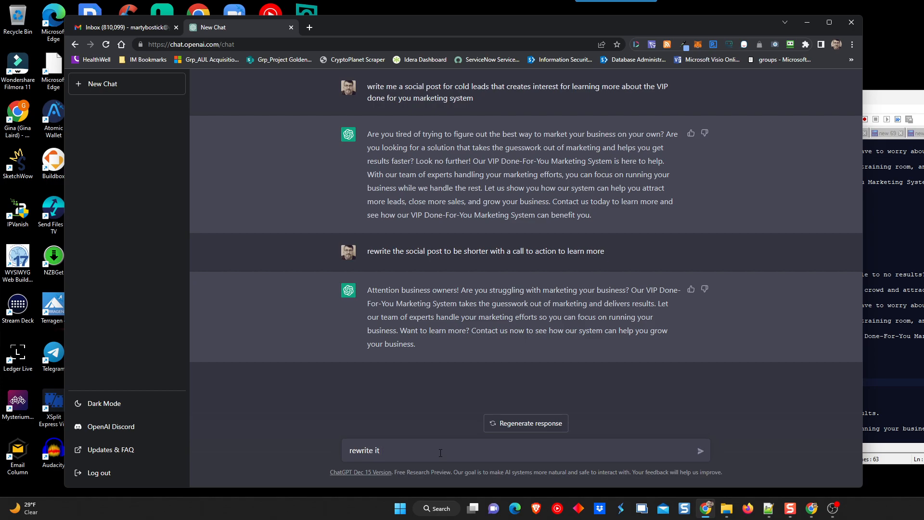
pyautogui.write('with')
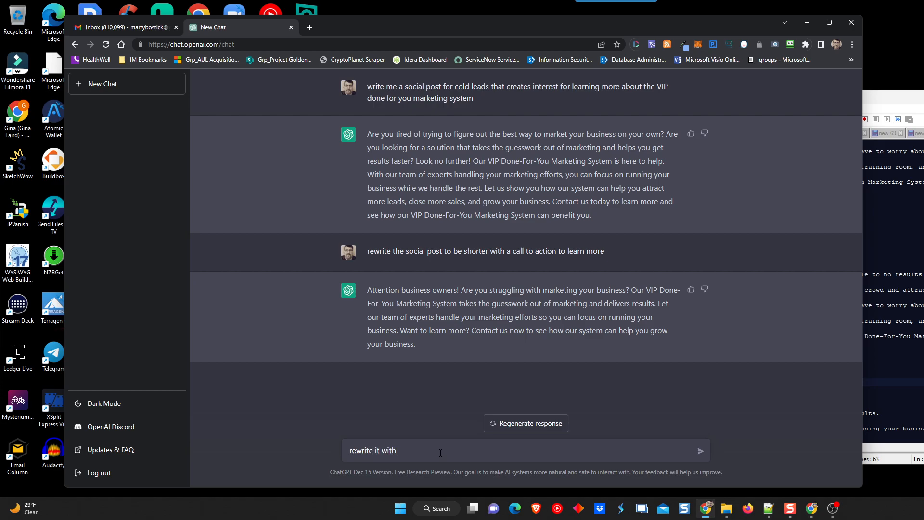
pyautogui.write('new lines a')
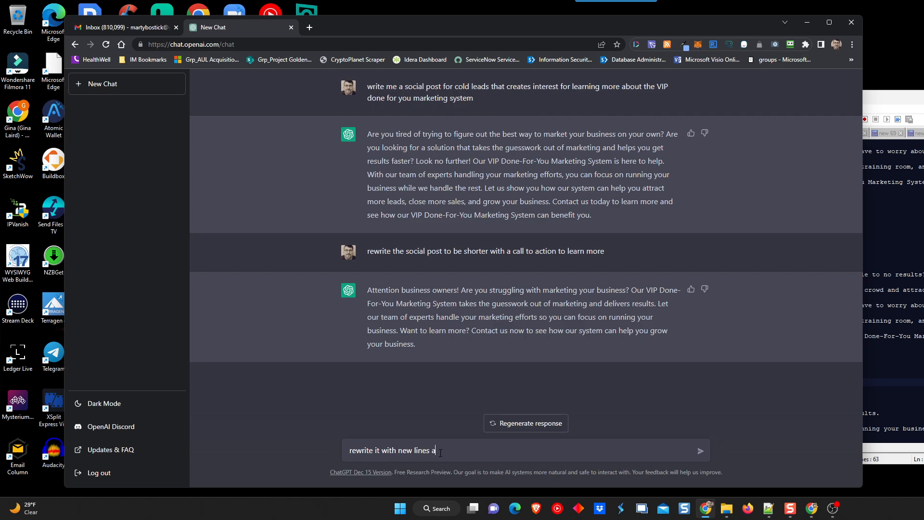
pyautogui.write('fter each point')
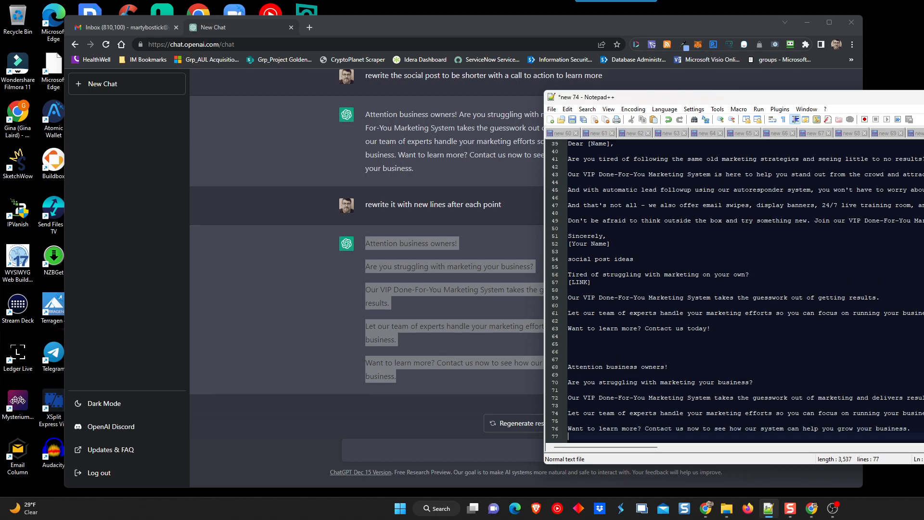
pyautogui.moveTo(247, 287)
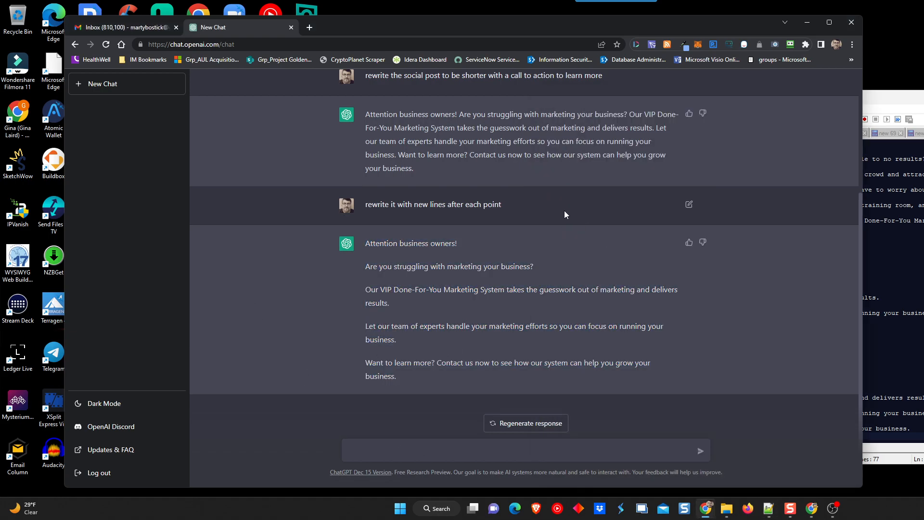
pyautogui.moveTo(560, 215)
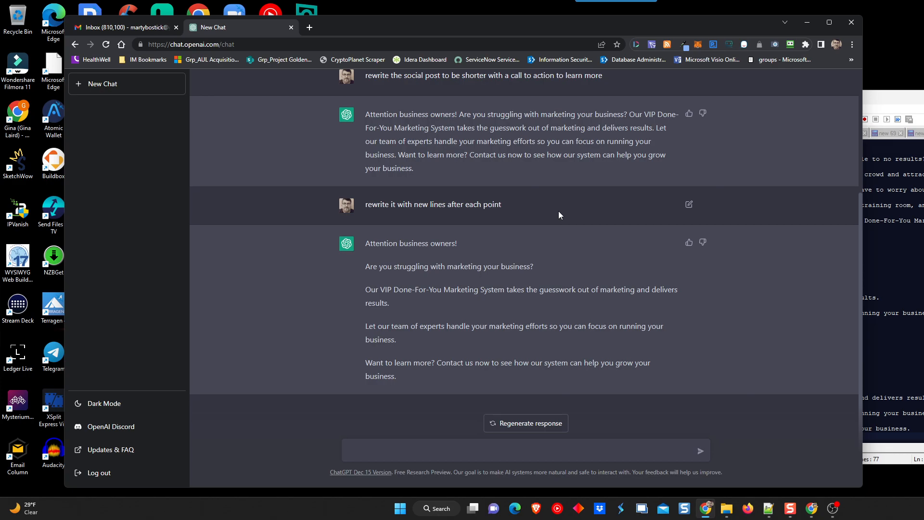
pyautogui.moveTo(445, 422)
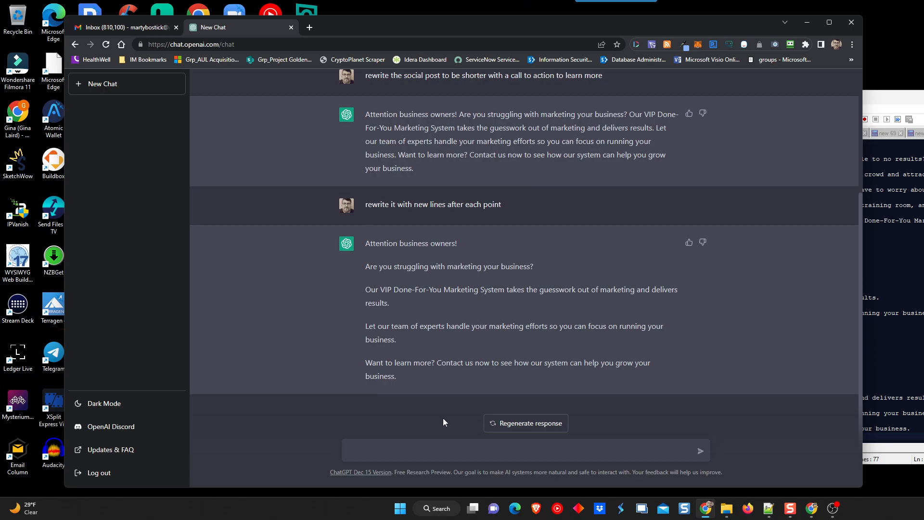
pyautogui.moveTo(526, 313)
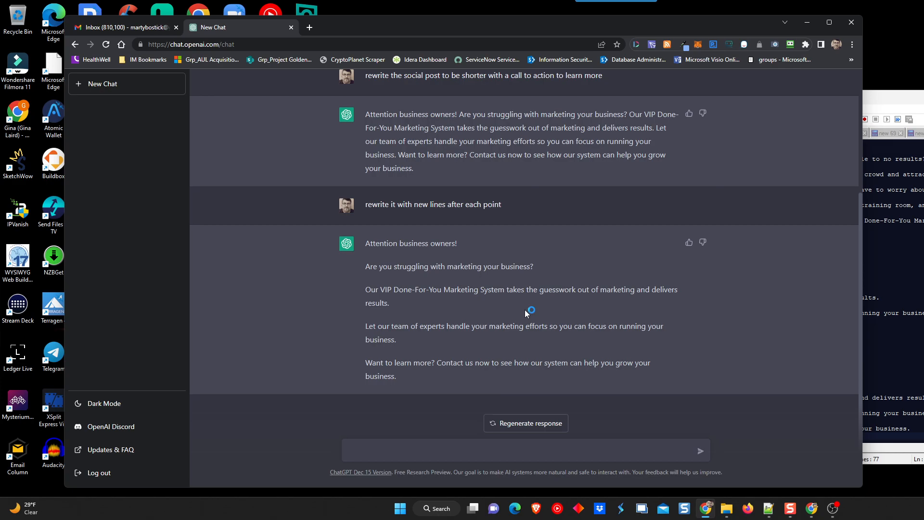
pyautogui.moveTo(525, 314)
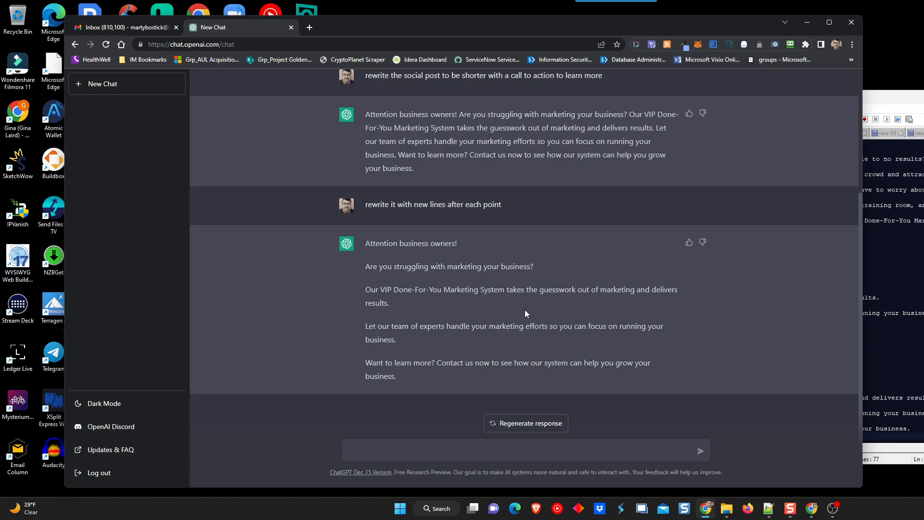
pyautogui.moveTo(578, 271)
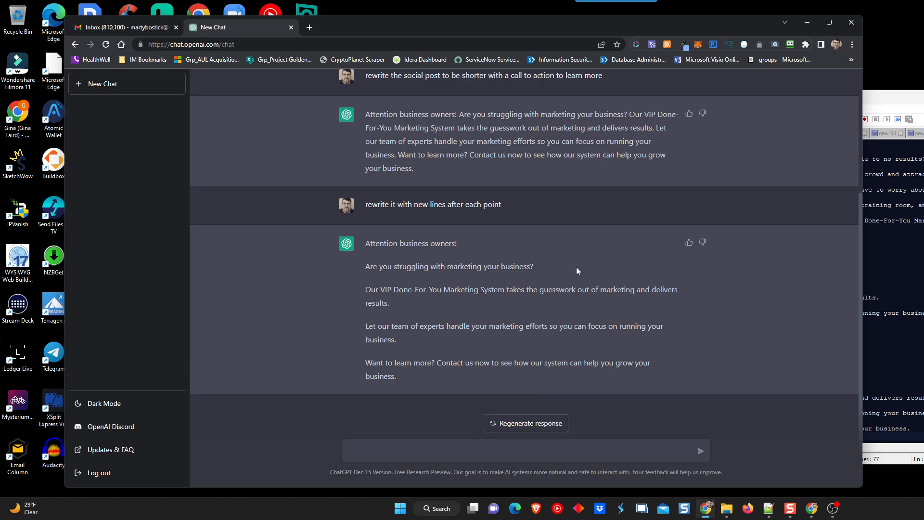
pyautogui.moveTo(539, 311)
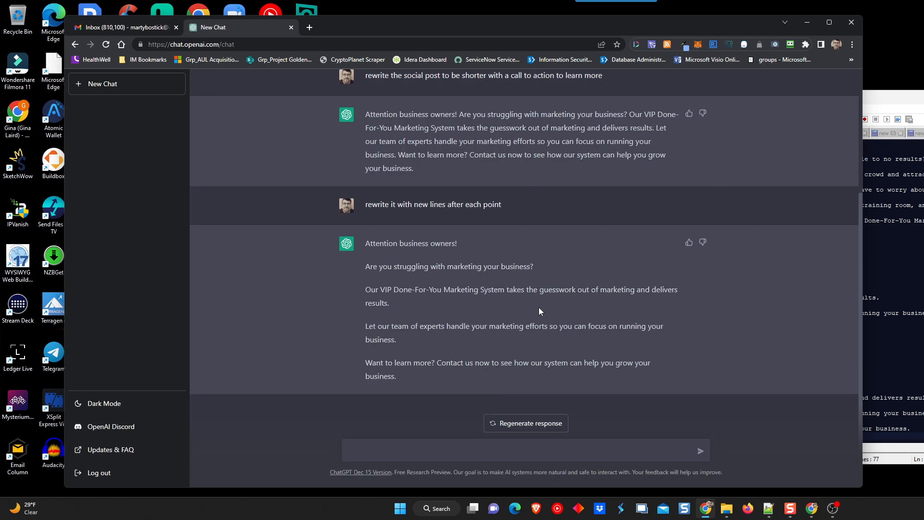
pyautogui.moveTo(258, 274)
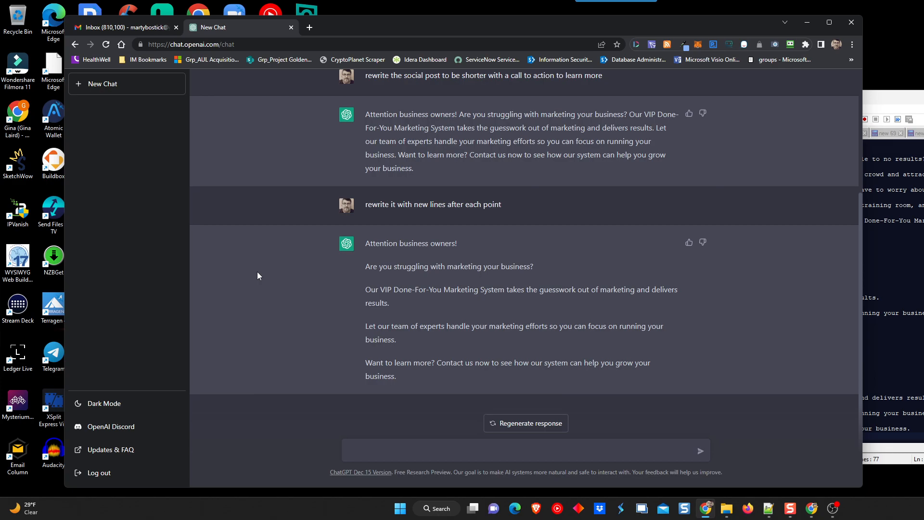
pyautogui.moveTo(268, 275)
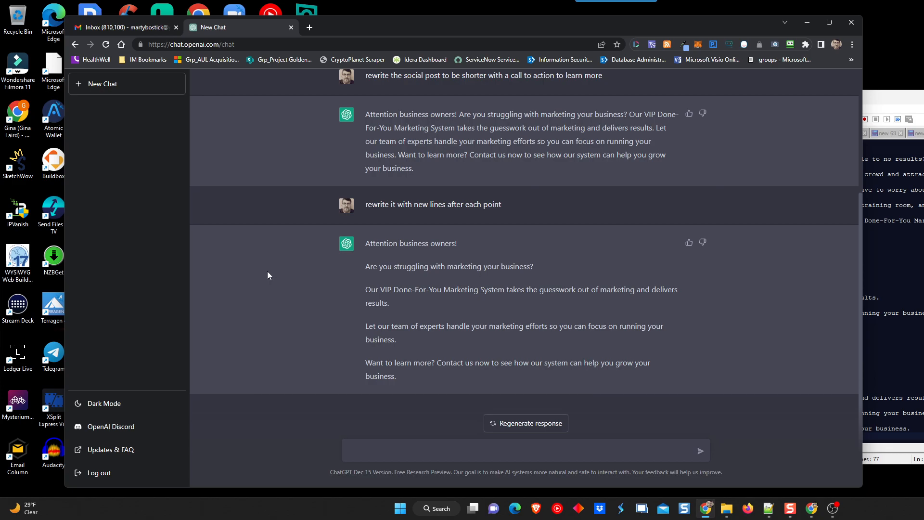
pyautogui.moveTo(616, 253)
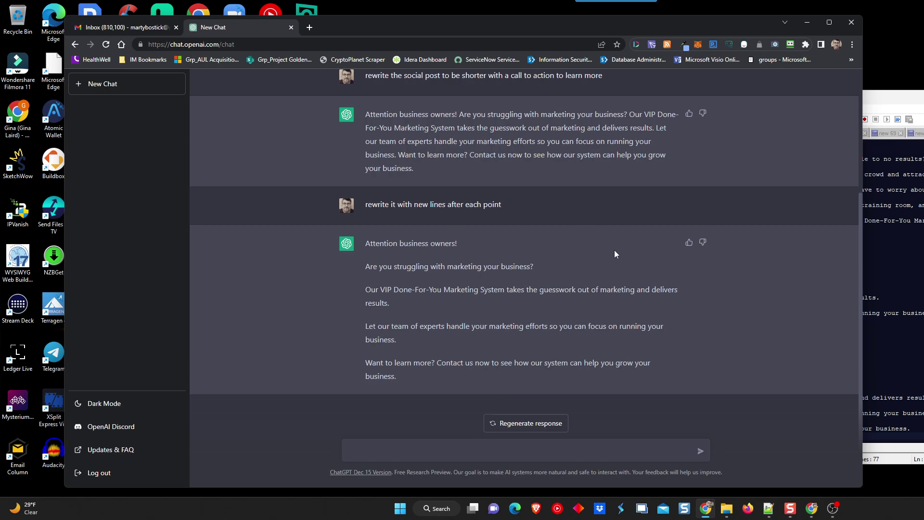
pyautogui.moveTo(560, 231)
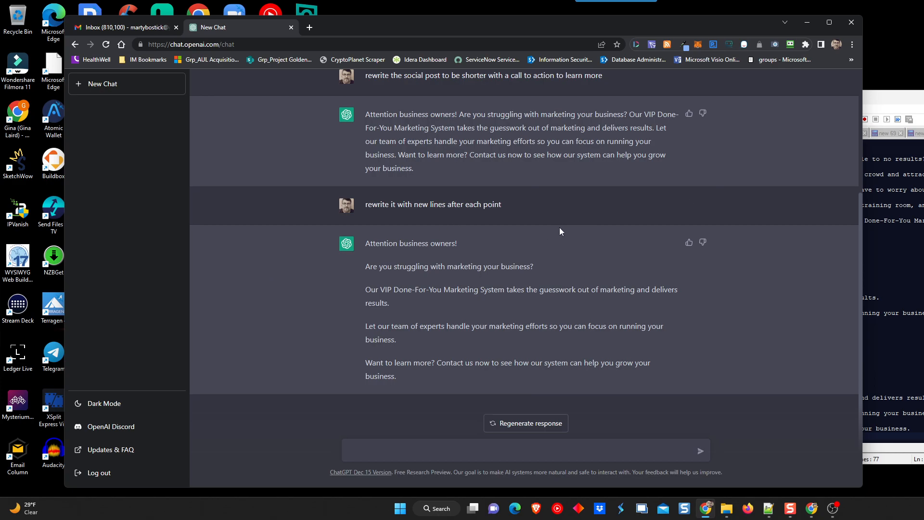
pyautogui.moveTo(222, 73)
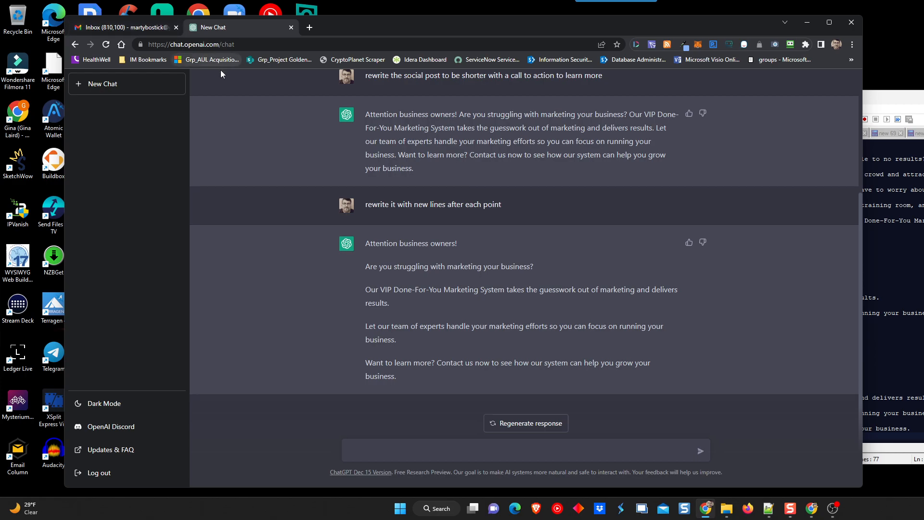
pyautogui.moveTo(213, 99)
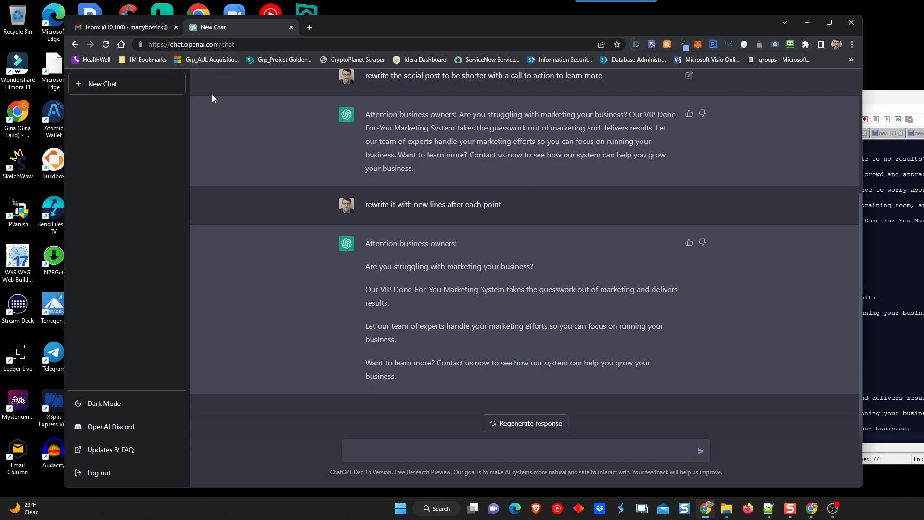
pyautogui.moveTo(225, 46)
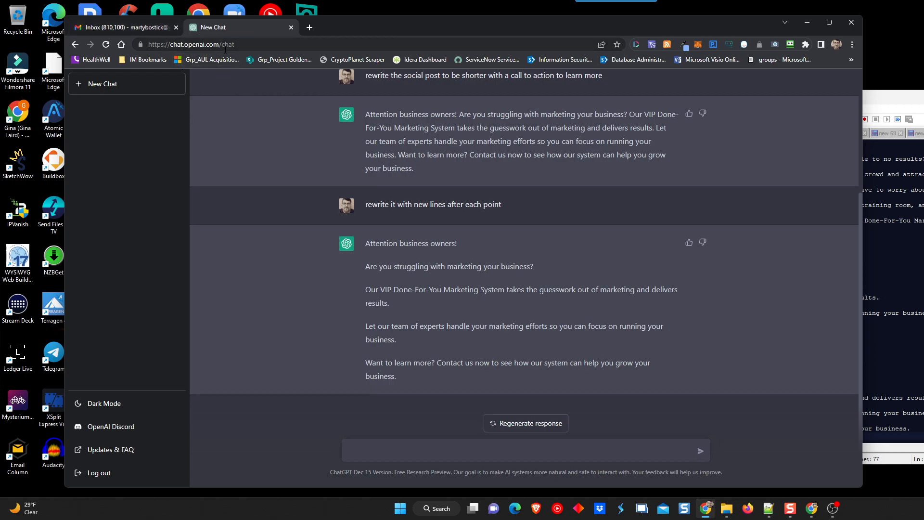